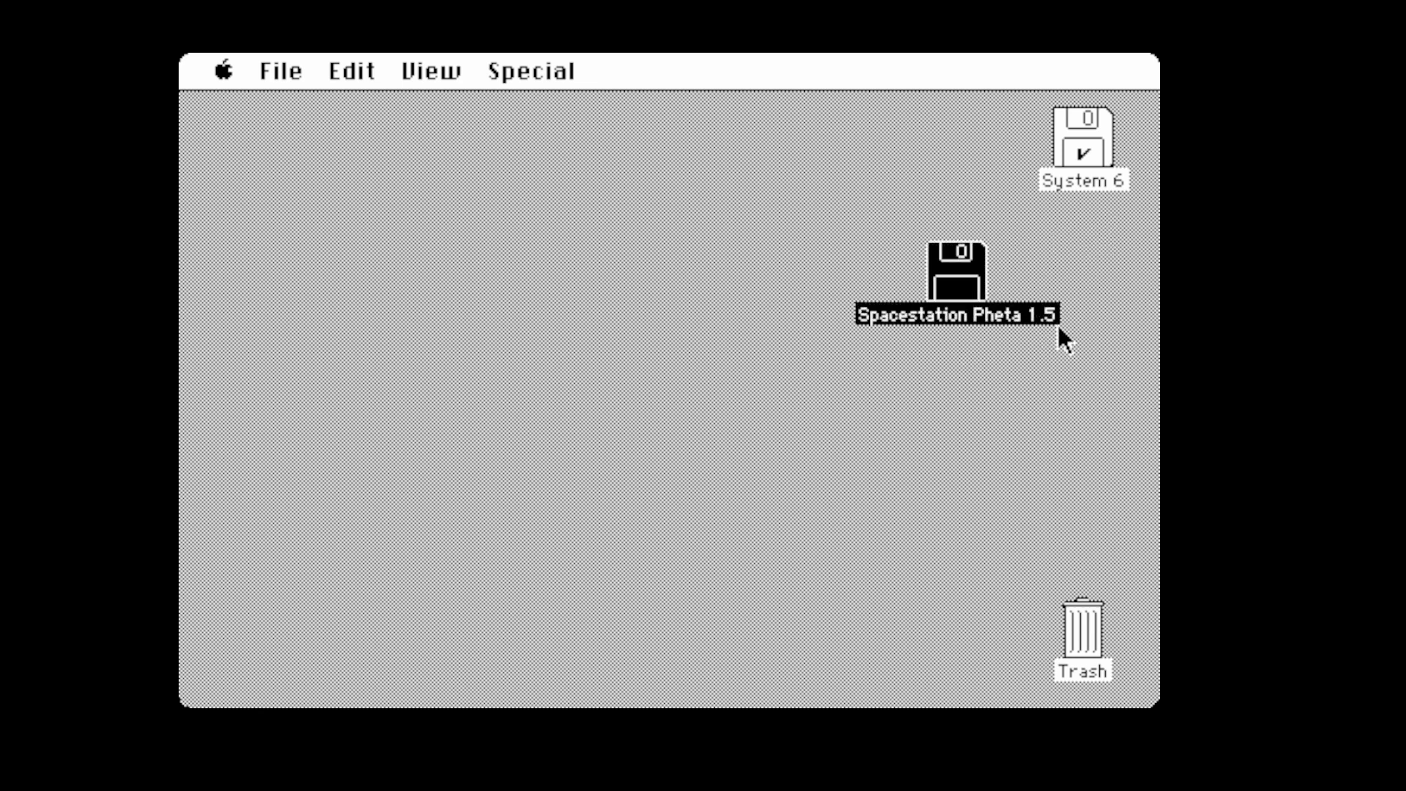
pyautogui.moveTo(1128, 414)
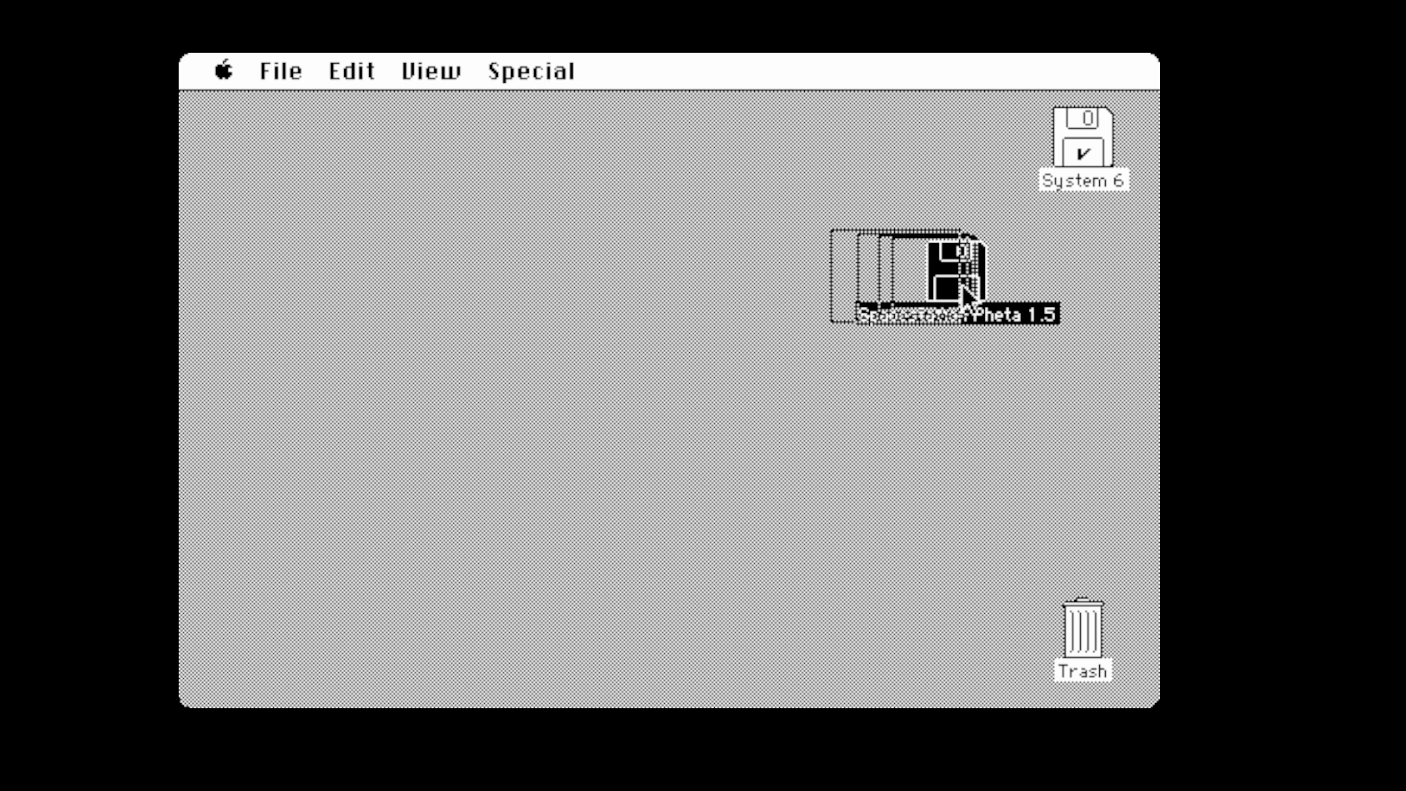
# Open the Spacestation Pheta 1.5 disk in Finder to show its three items
pyautogui.doubleClick(941, 278)
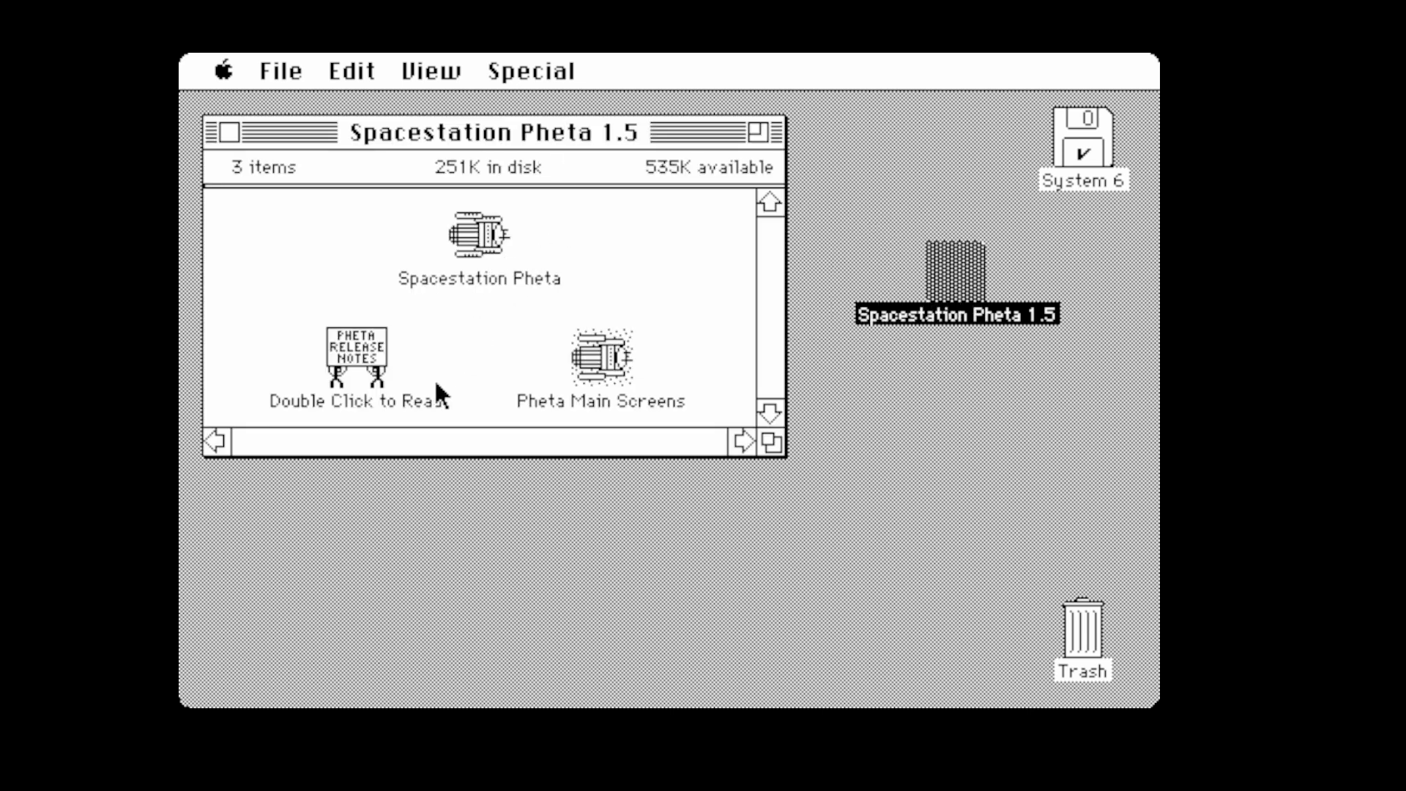
pyautogui.doubleClick(354, 348)
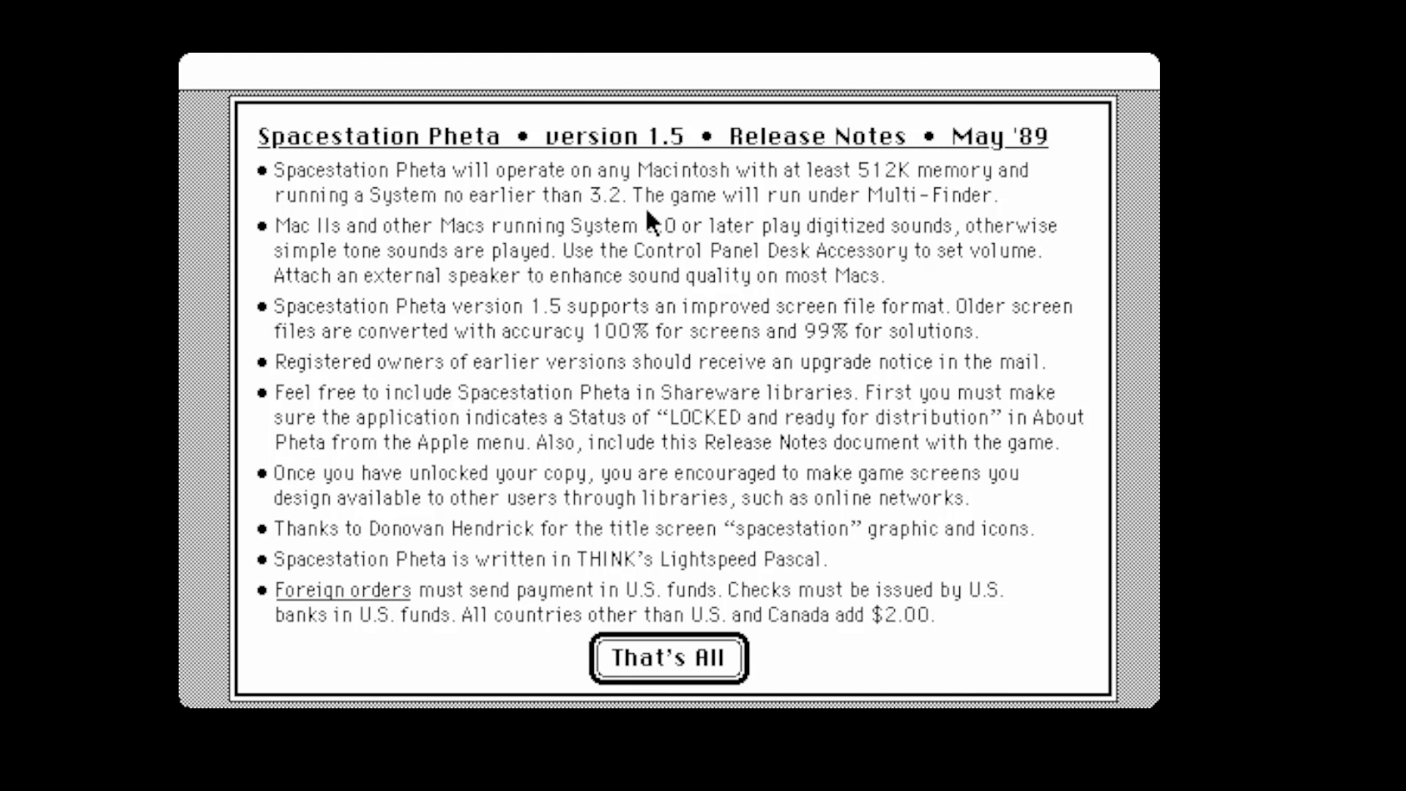
pyautogui.moveTo(959, 215)
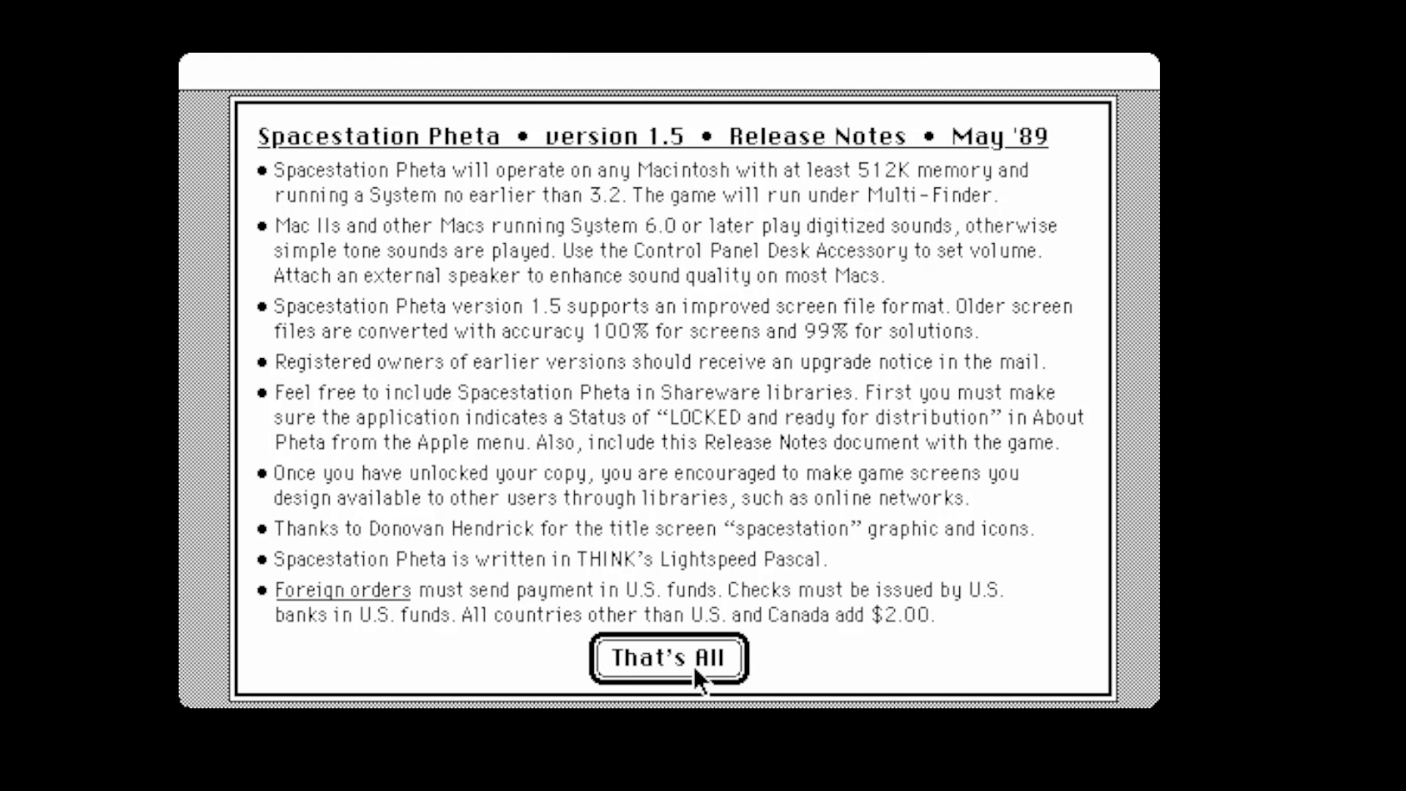
pyautogui.moveTo(618, 208)
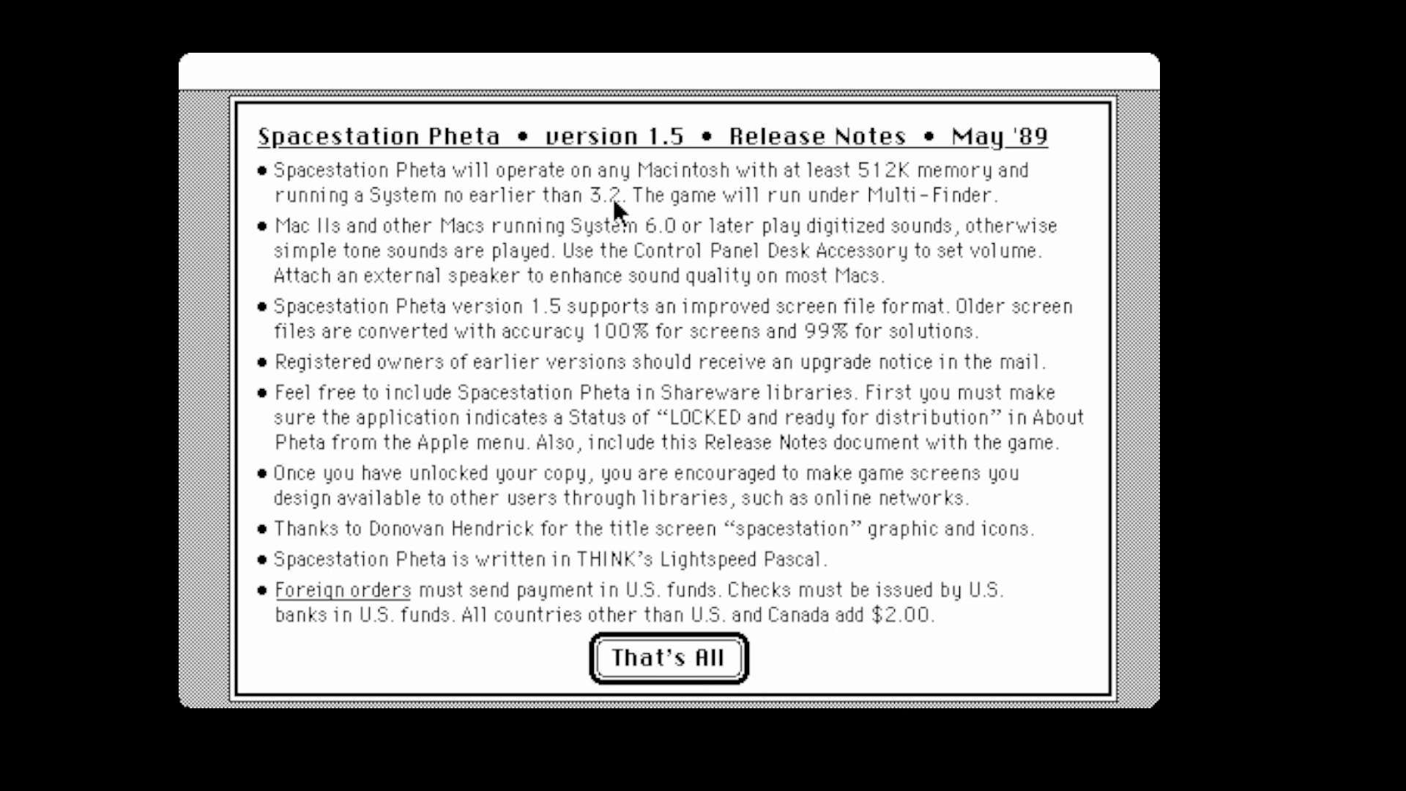
pyautogui.click(667, 657)
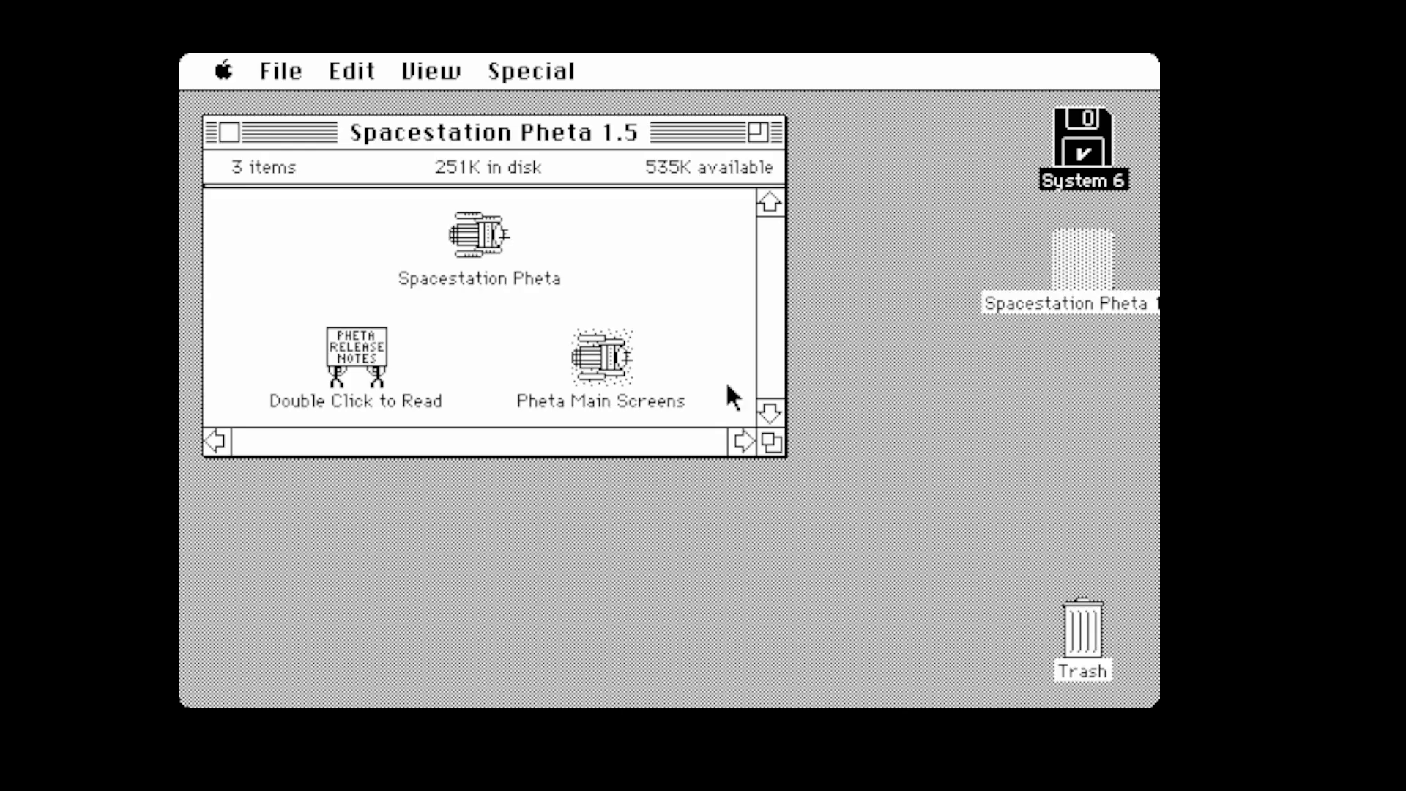
pyautogui.moveTo(859, 467)
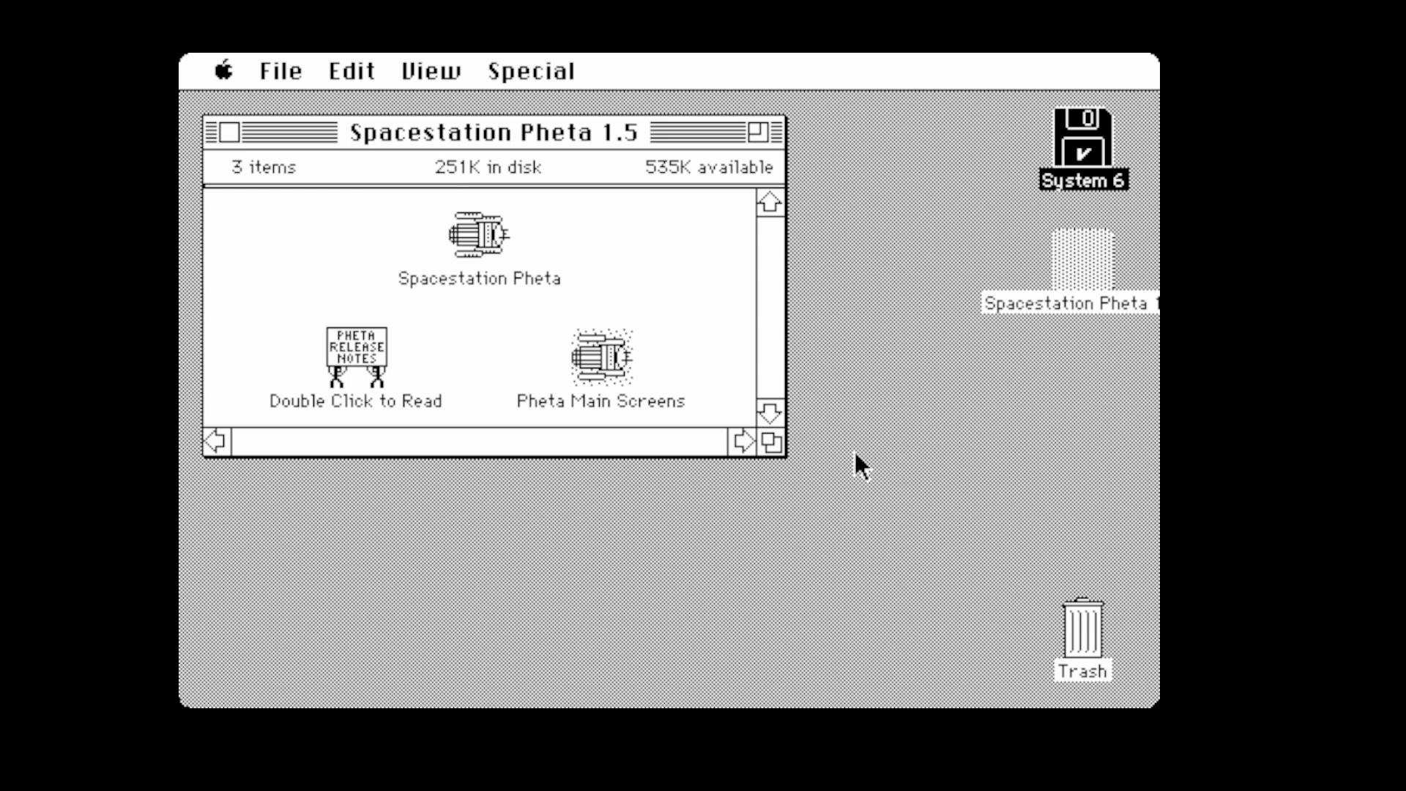
pyautogui.moveTo(844, 216)
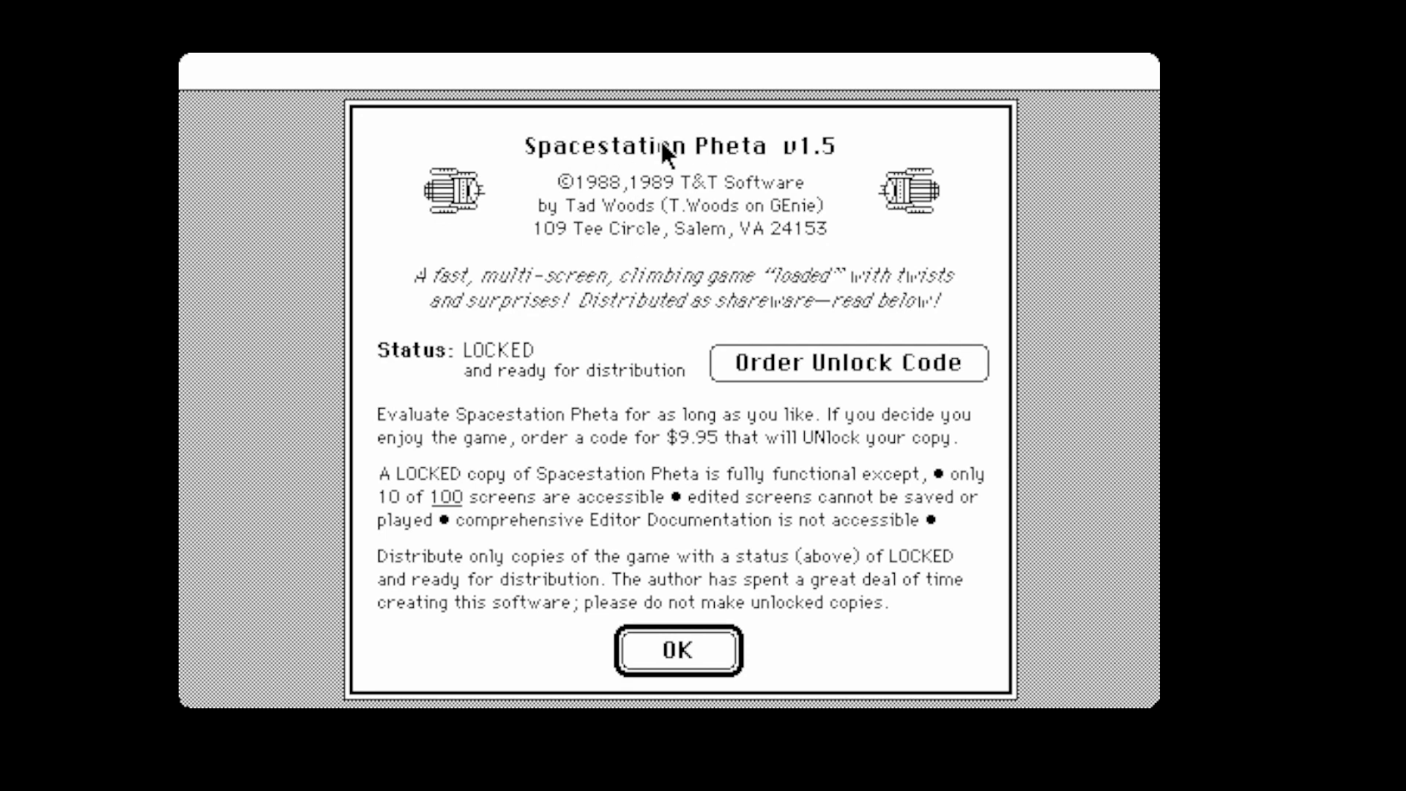
pyautogui.moveTo(896, 157)
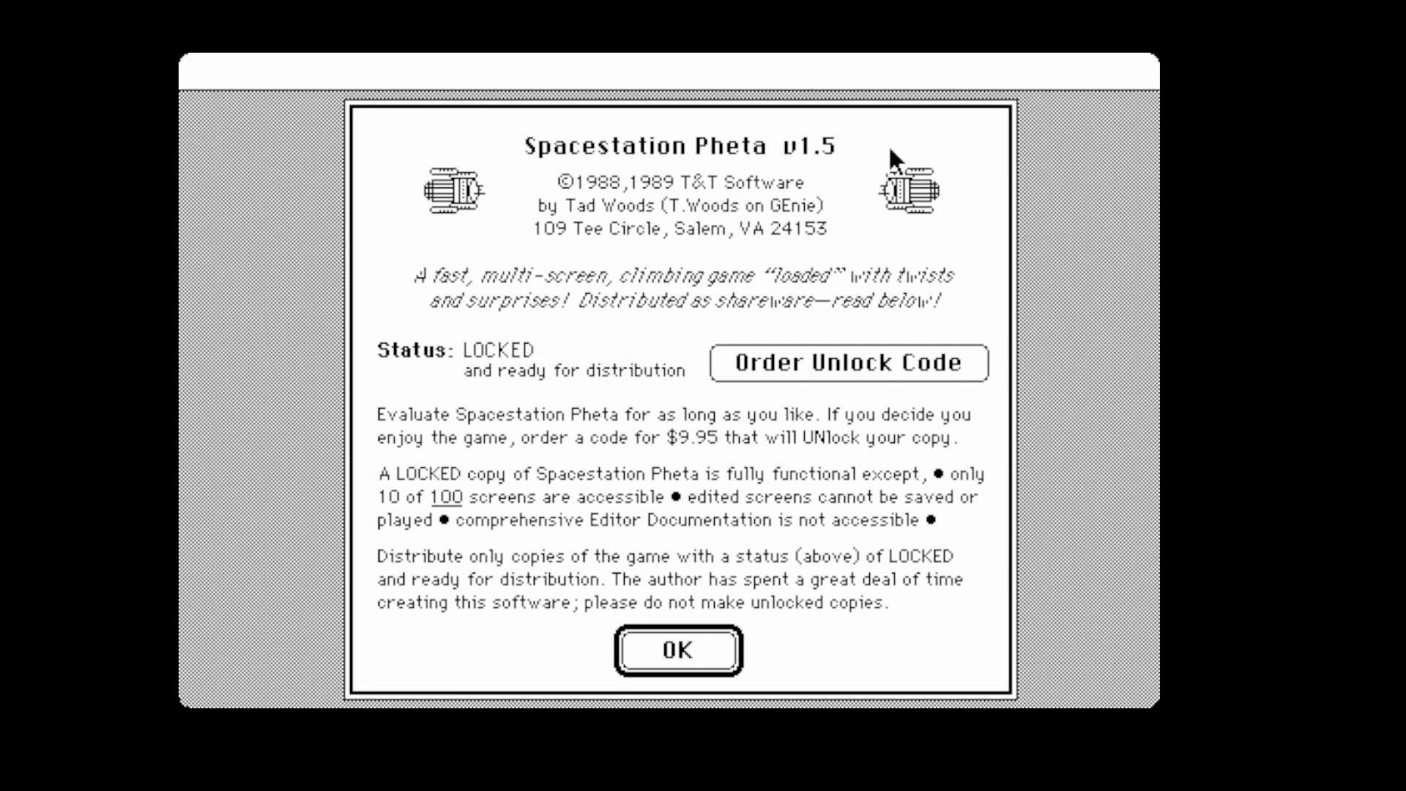
pyautogui.moveTo(832, 201)
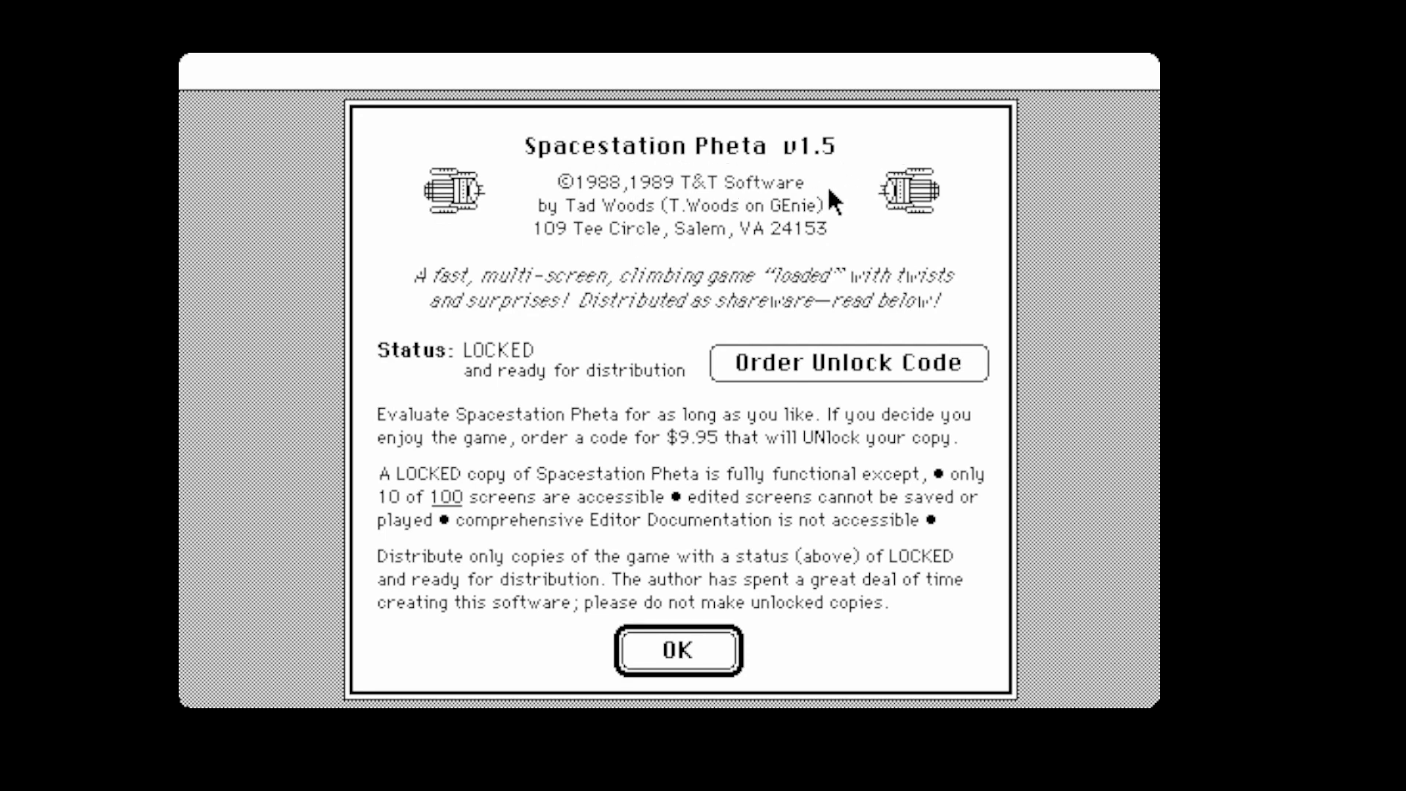
pyautogui.moveTo(539, 390)
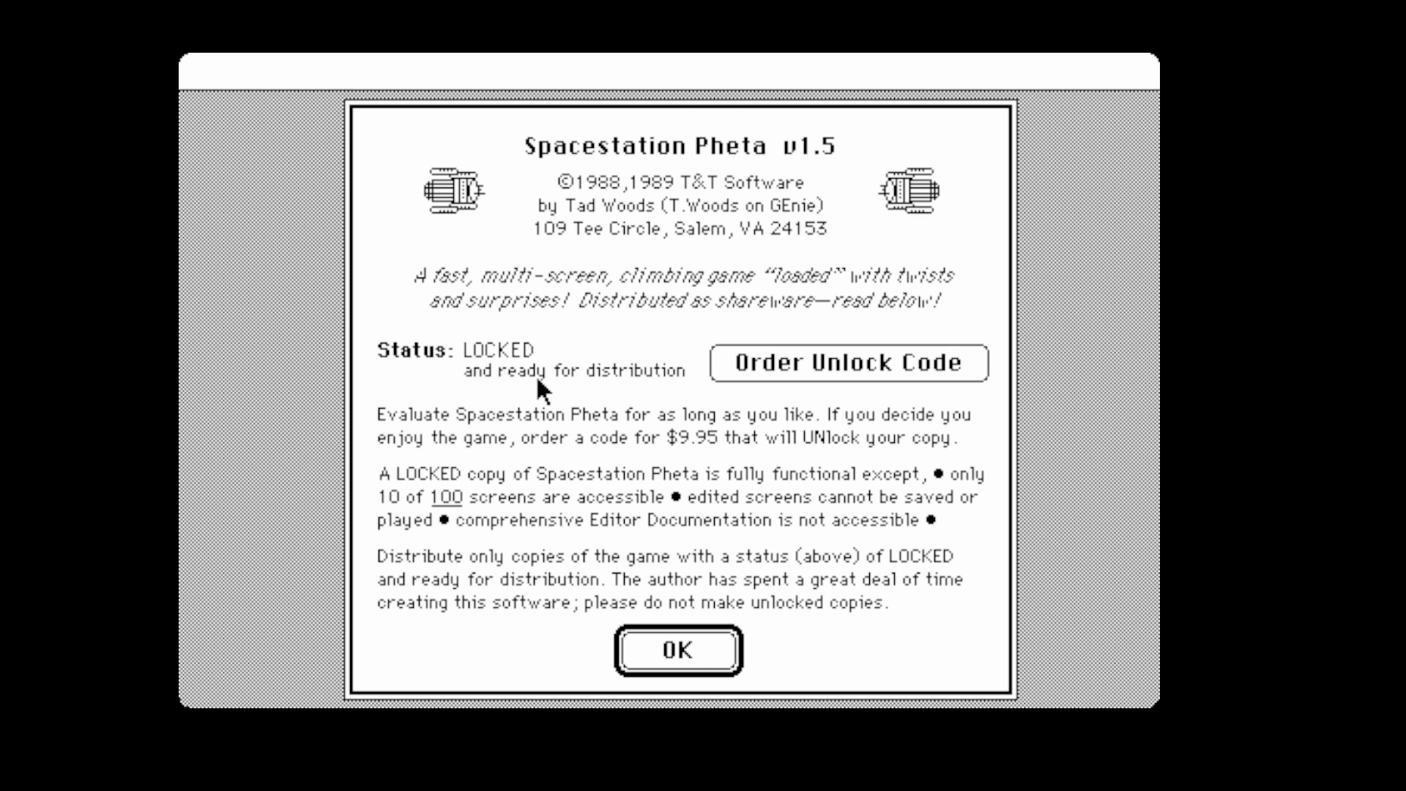
pyautogui.moveTo(792, 422)
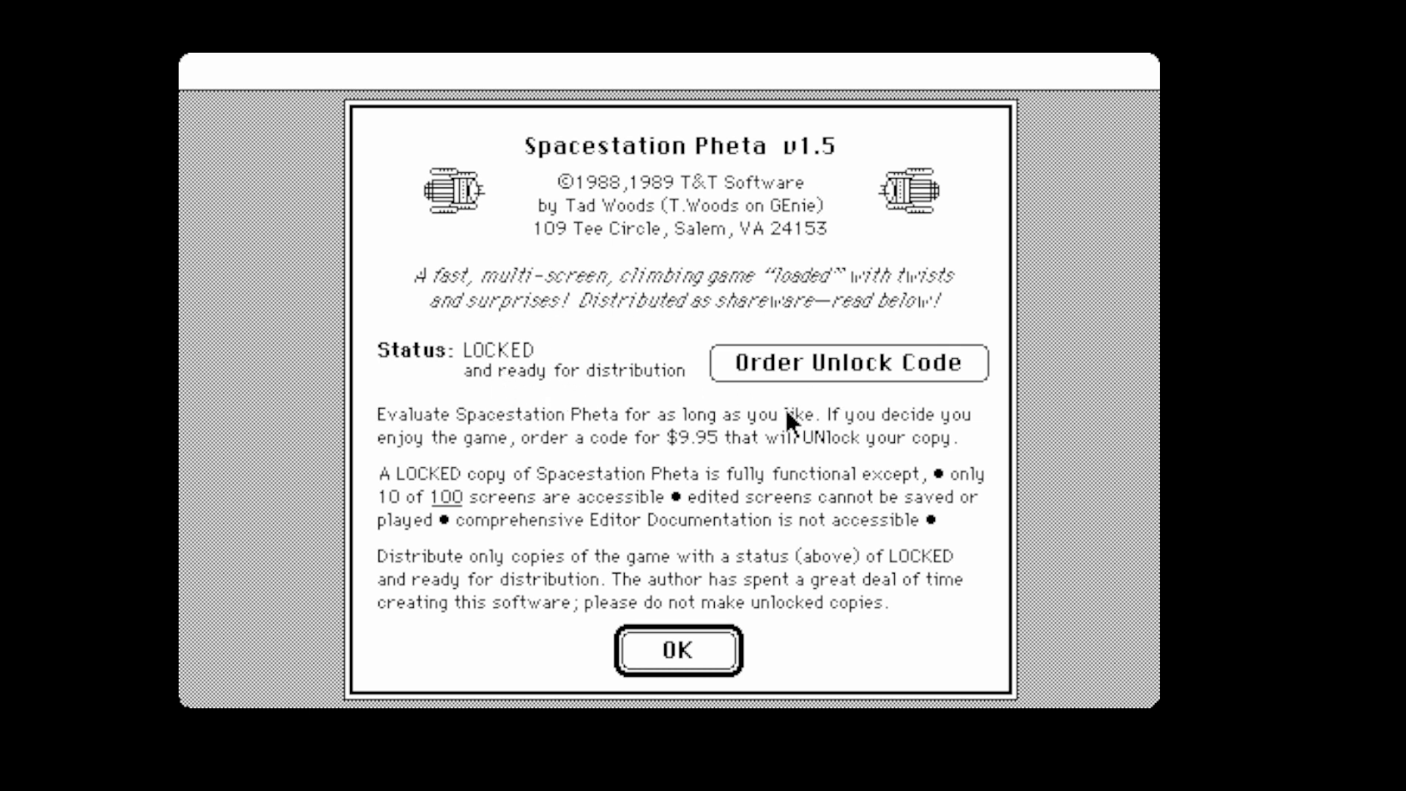
pyautogui.moveTo(868, 384)
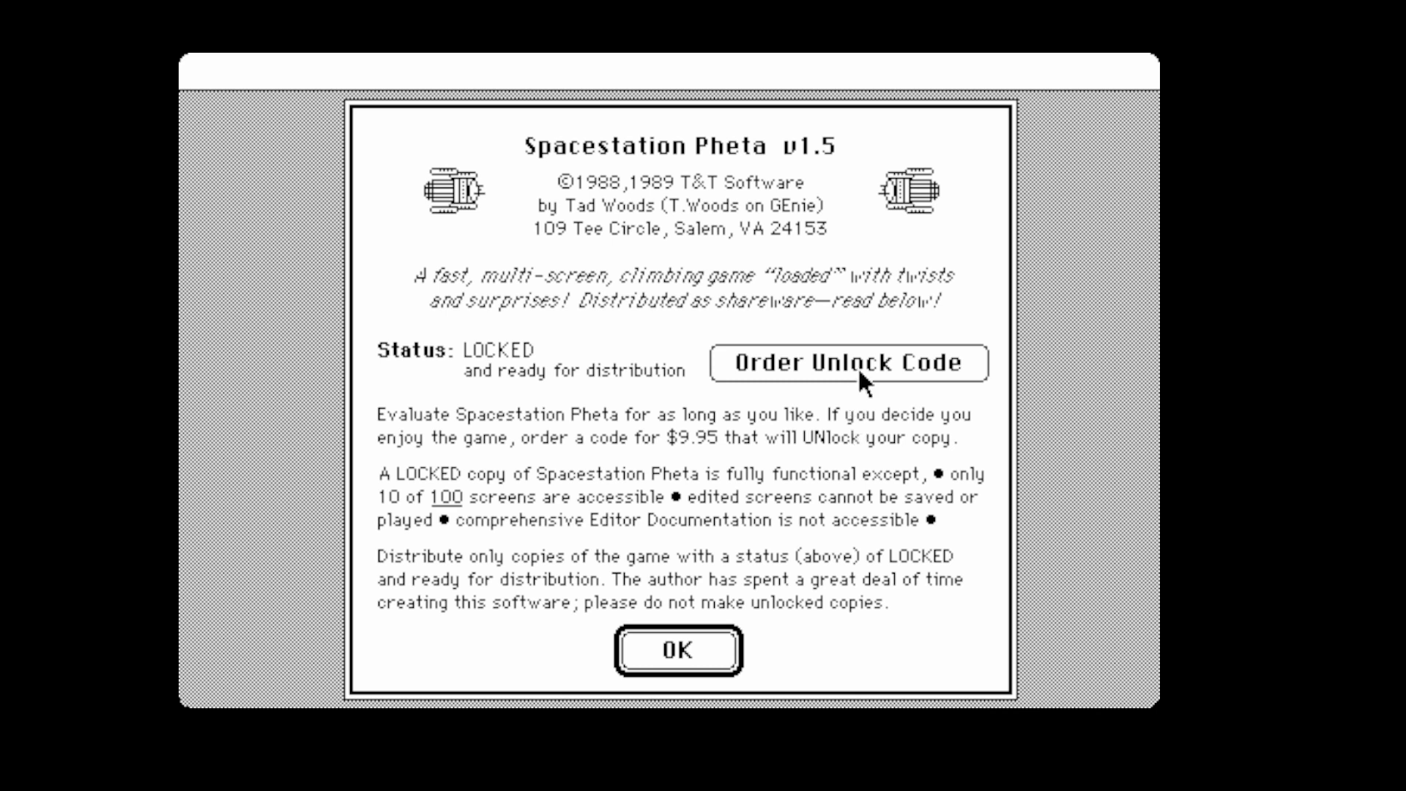
# Reveal the unlock-code order form, then dismiss the About dialog to reach Screen 1
pyautogui.click(848, 363)
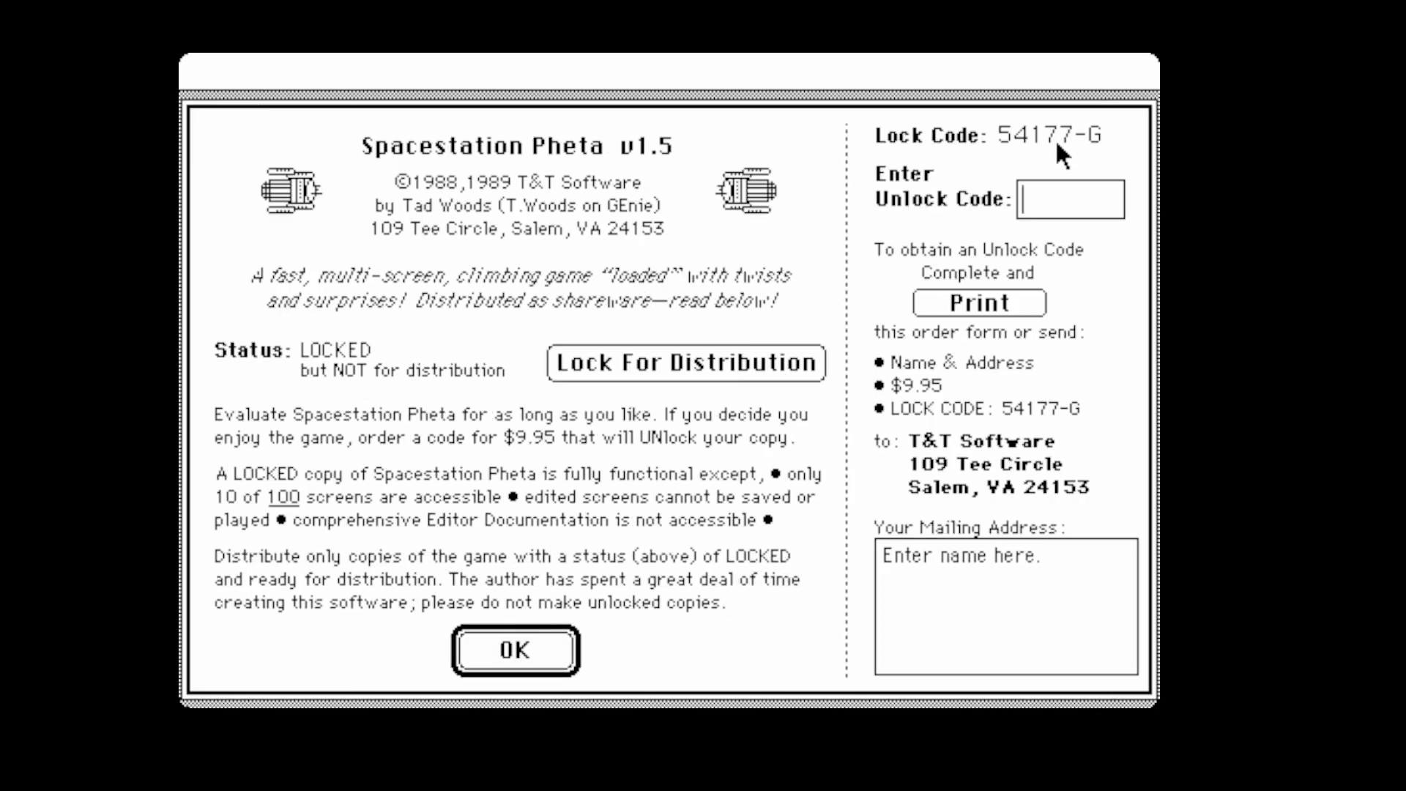
pyautogui.moveTo(936, 302)
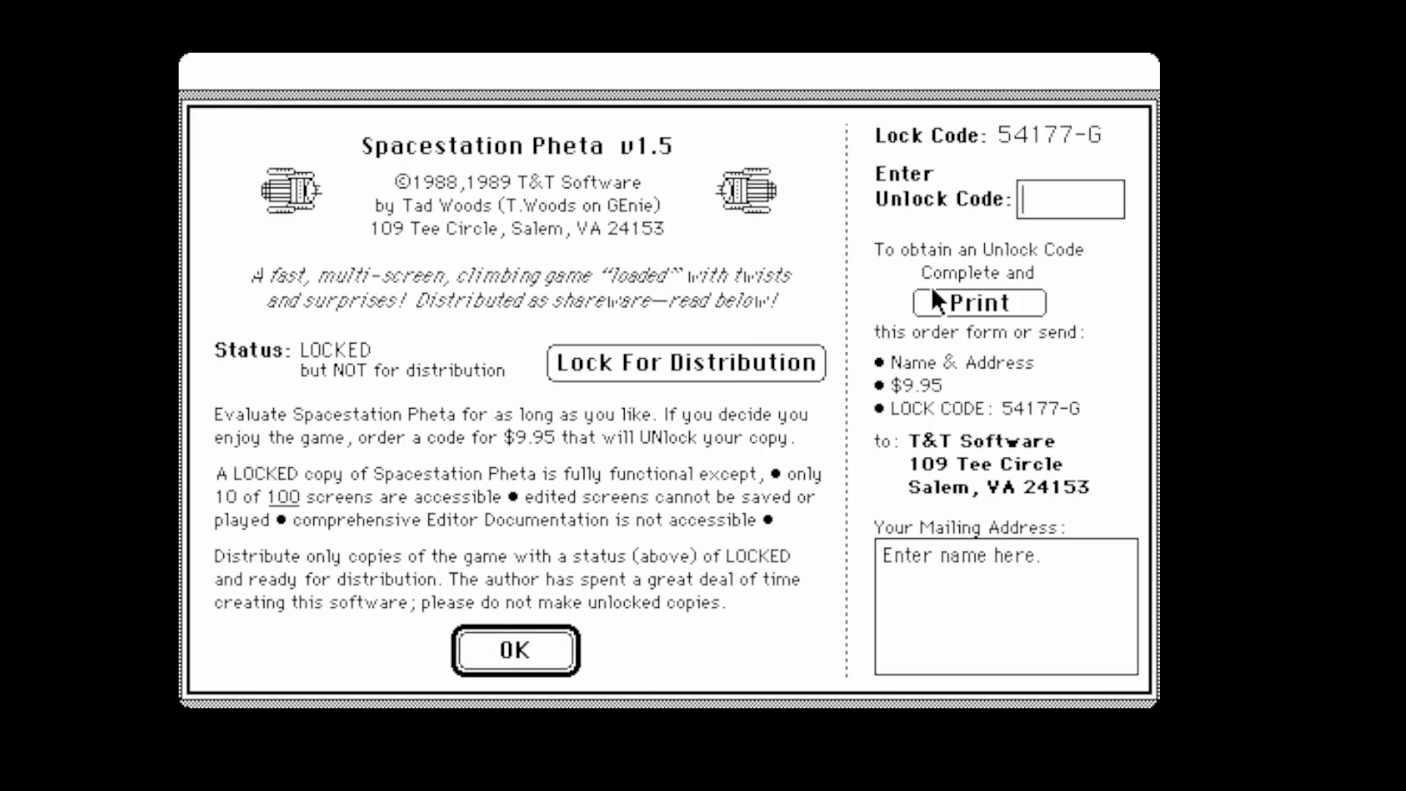
pyautogui.moveTo(1013, 236)
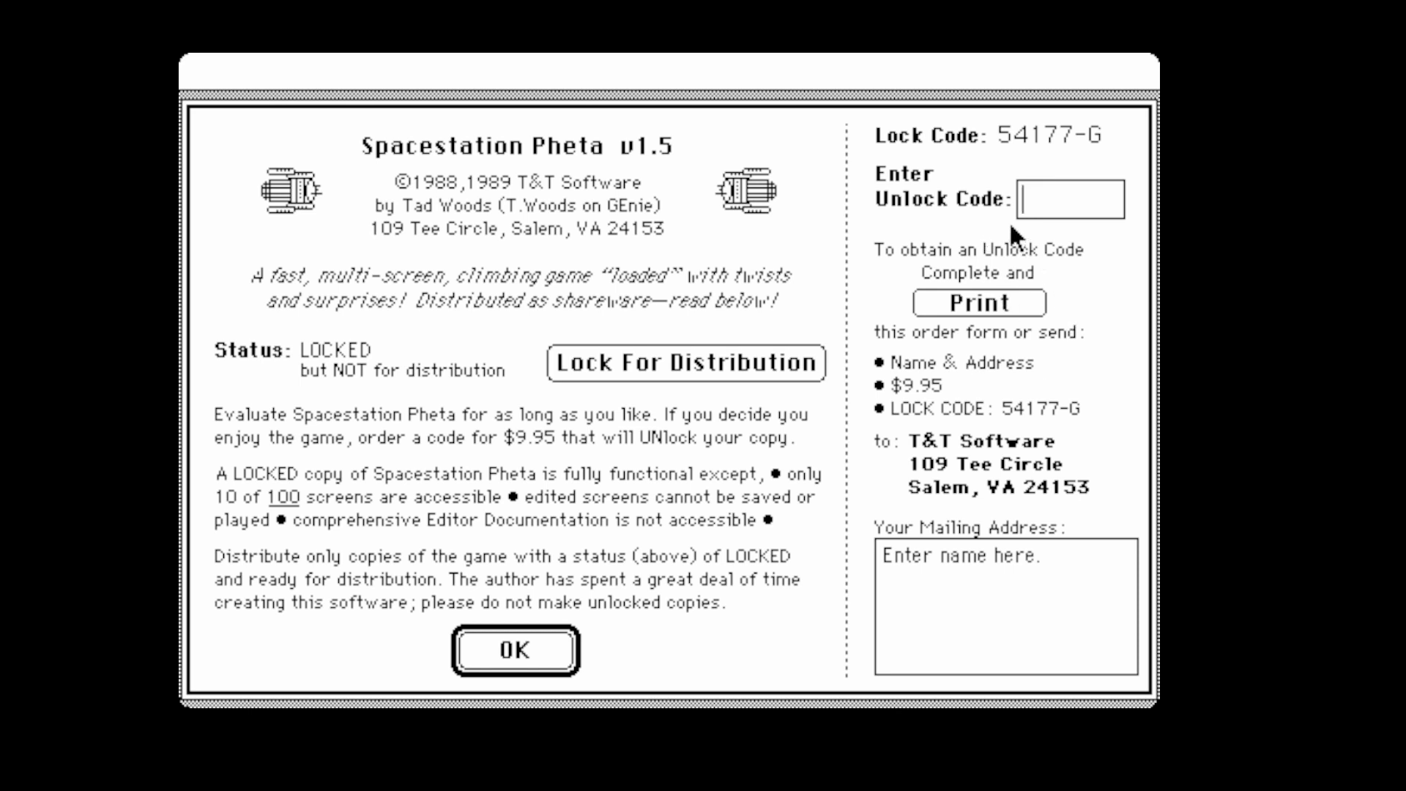
pyautogui.moveTo(971, 371)
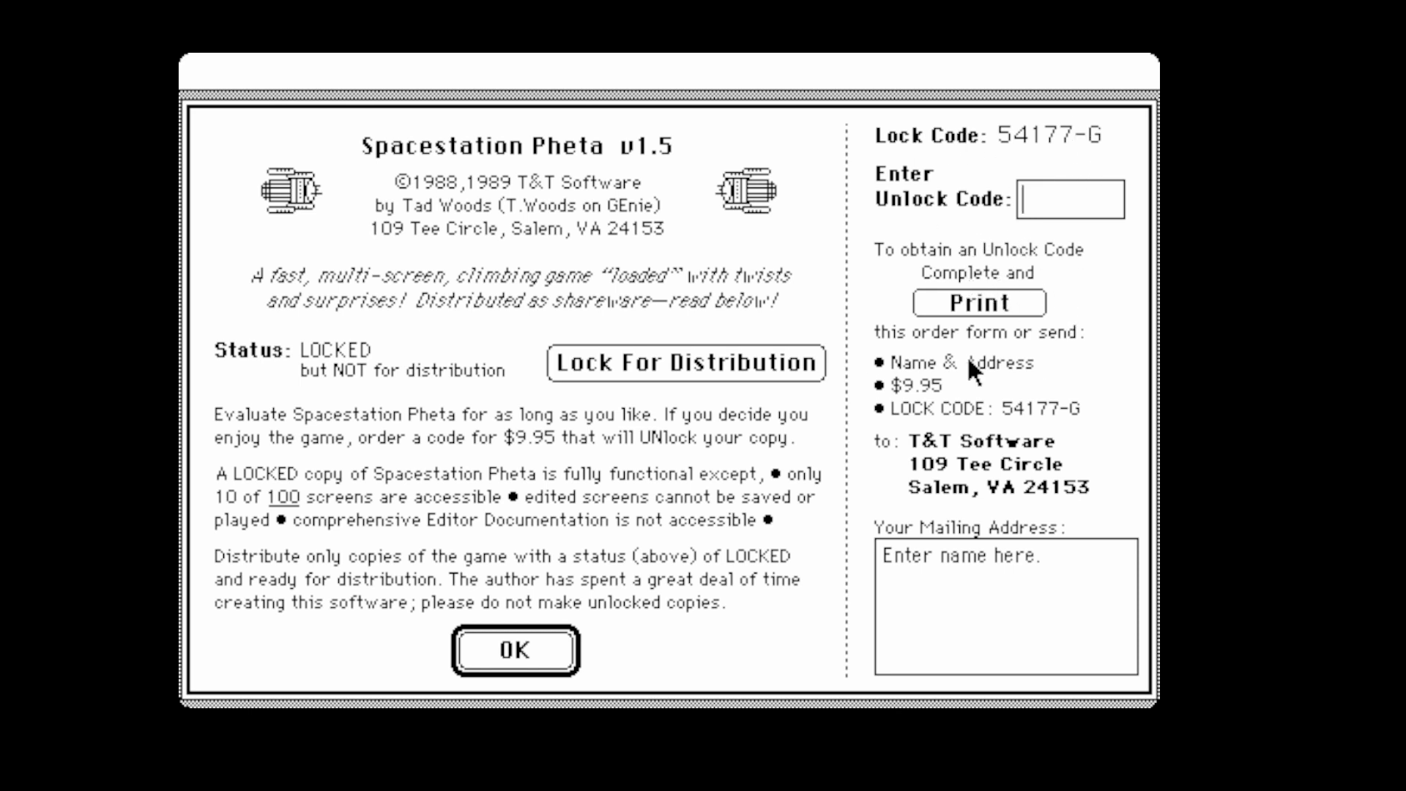
pyautogui.click(514, 649)
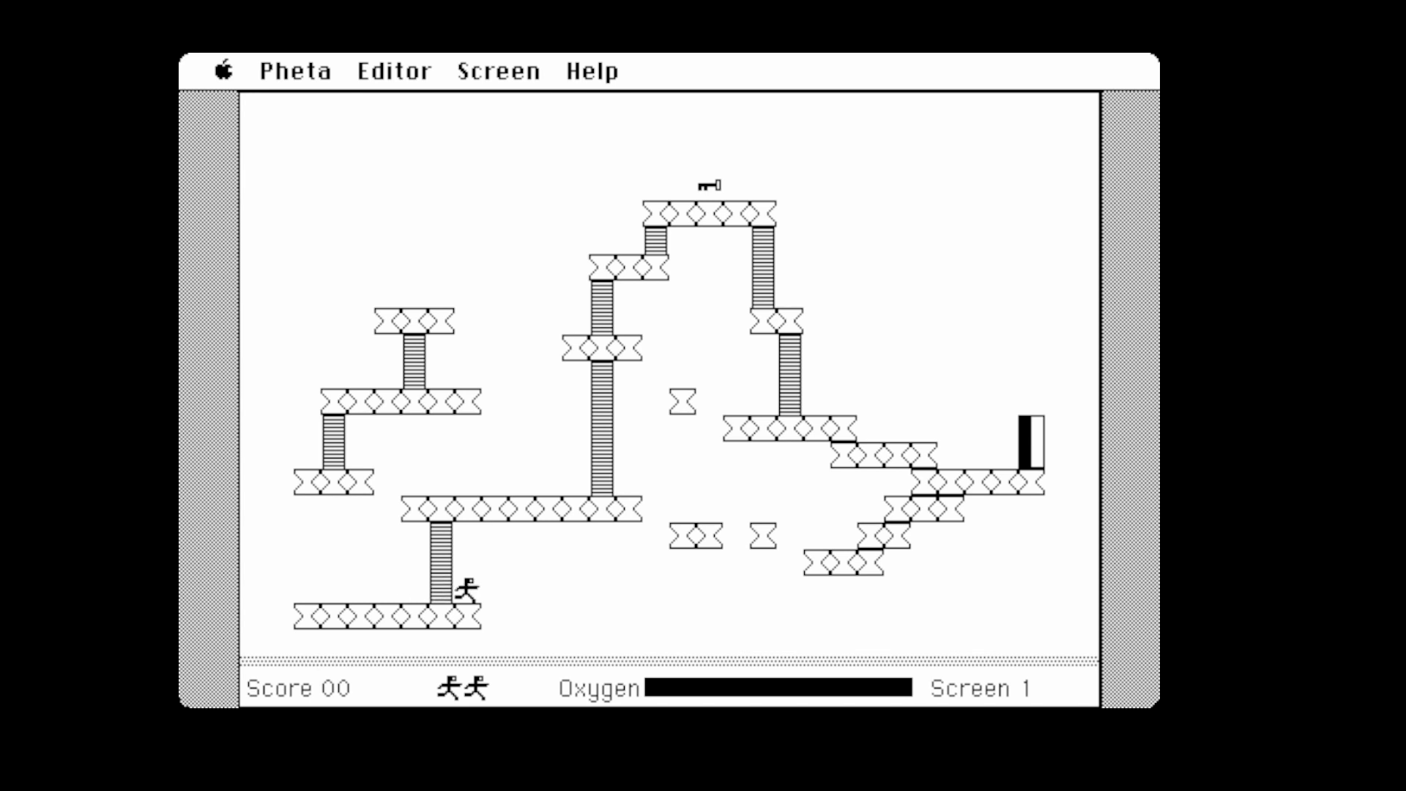
# Move the climber through Screen 1 into Screen 2 with the arrow keys until the game ends at 2630
pyautogui.press('Up')
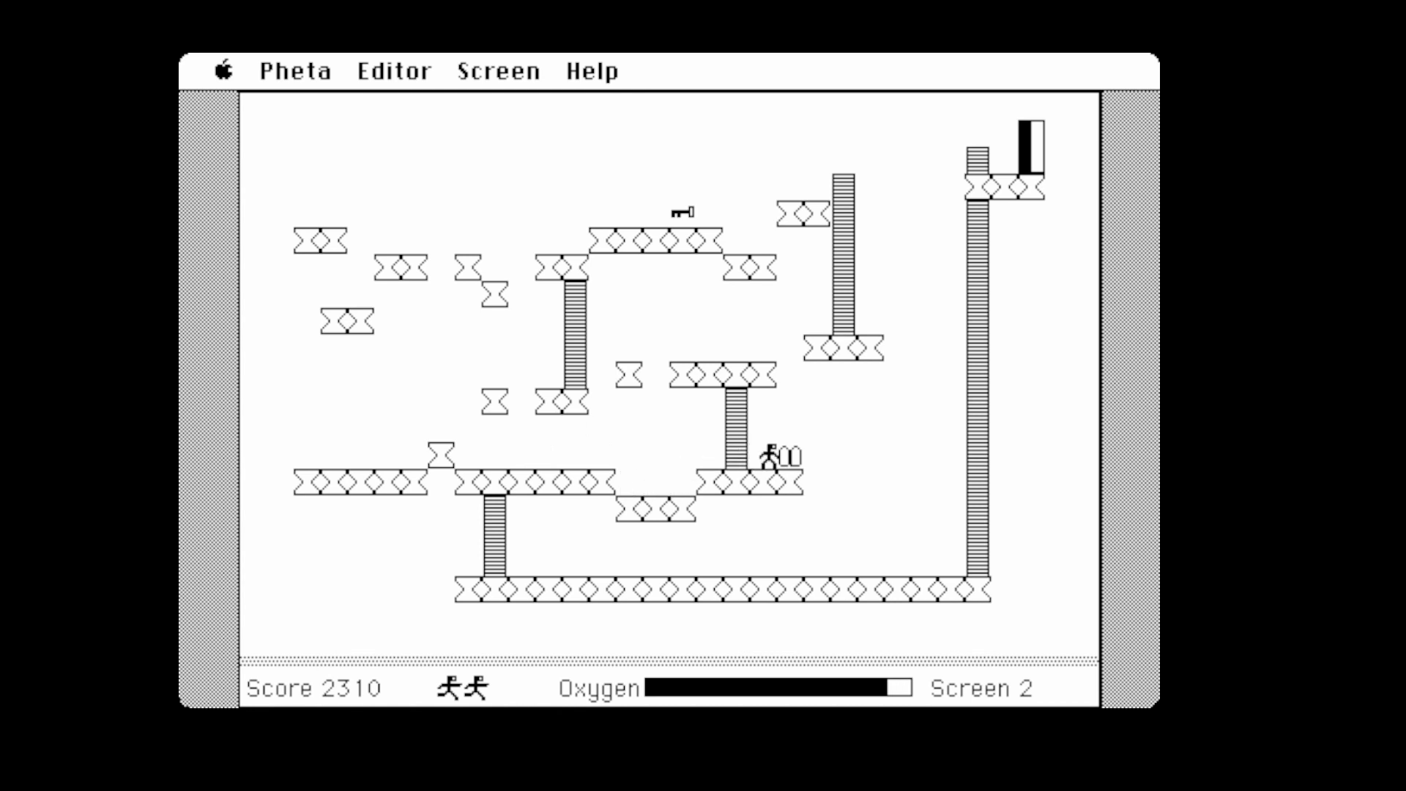
pyautogui.press('Left')
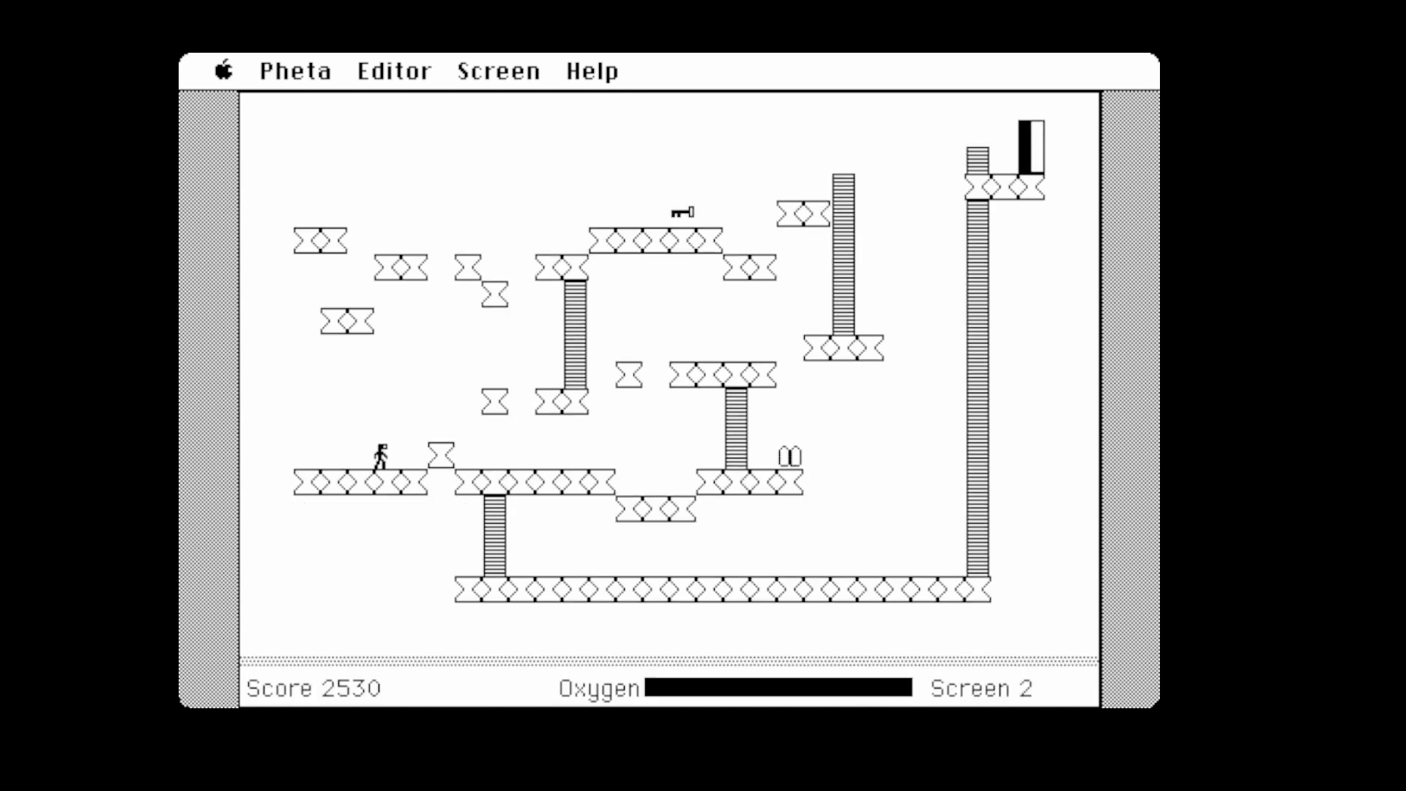
pyautogui.press('Right')
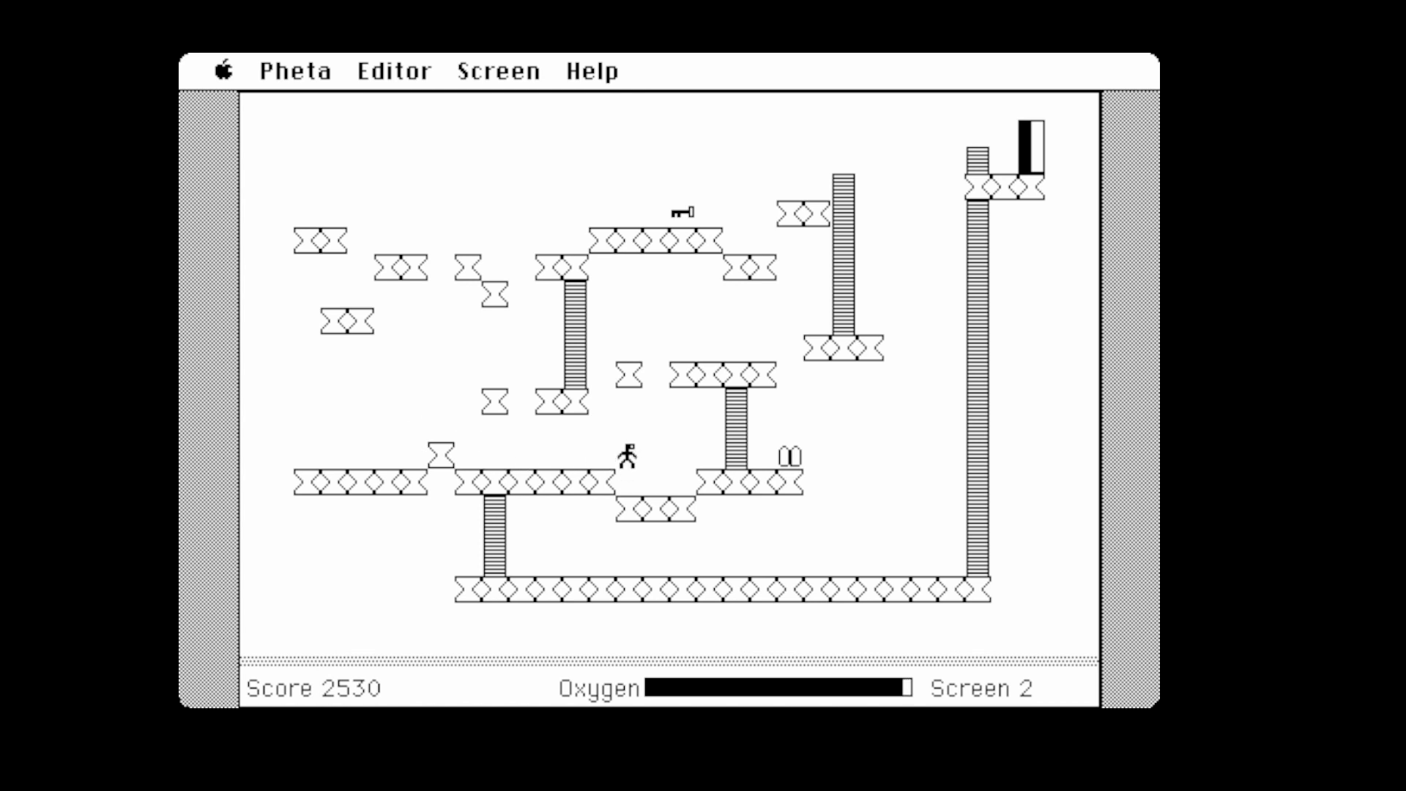
pyautogui.press('Right')
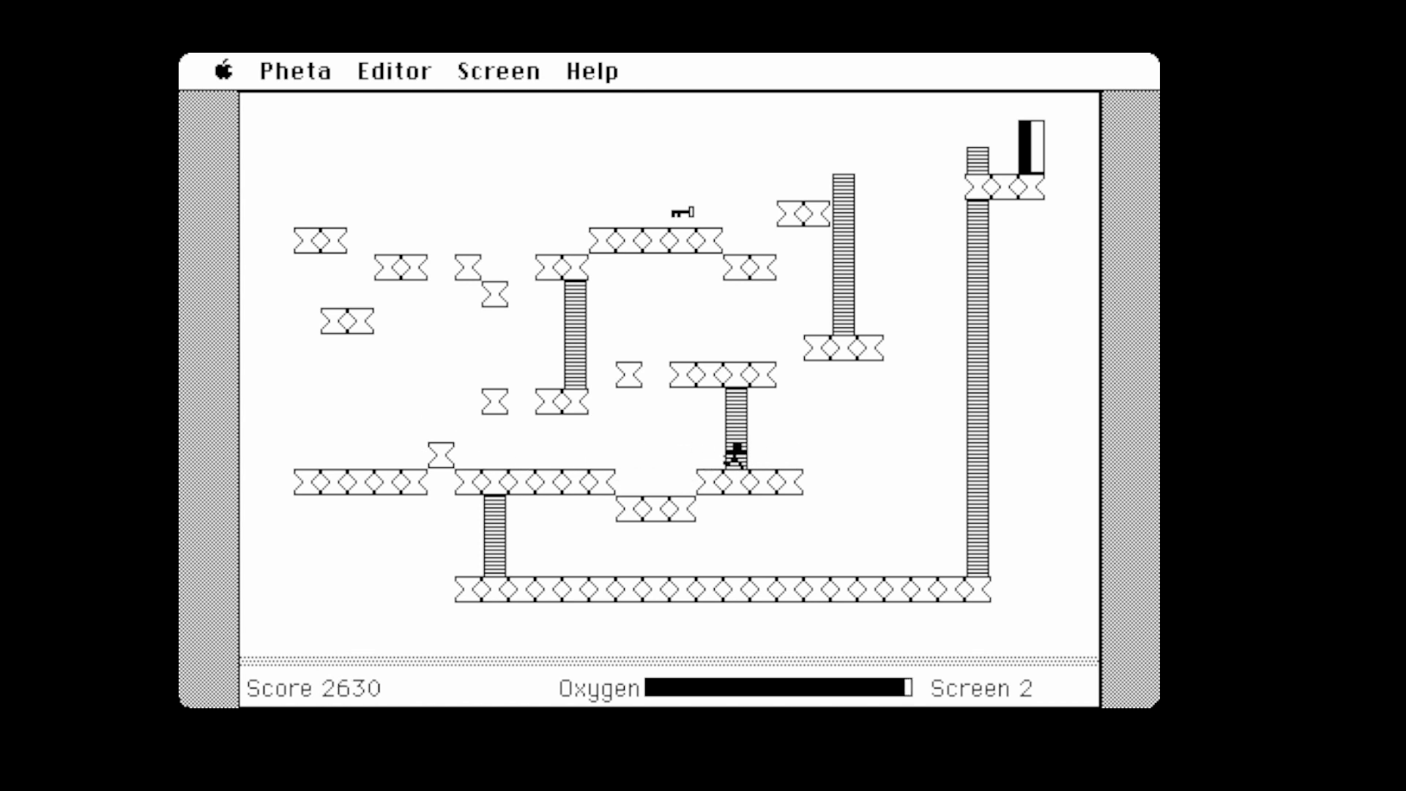
pyautogui.press('Left')
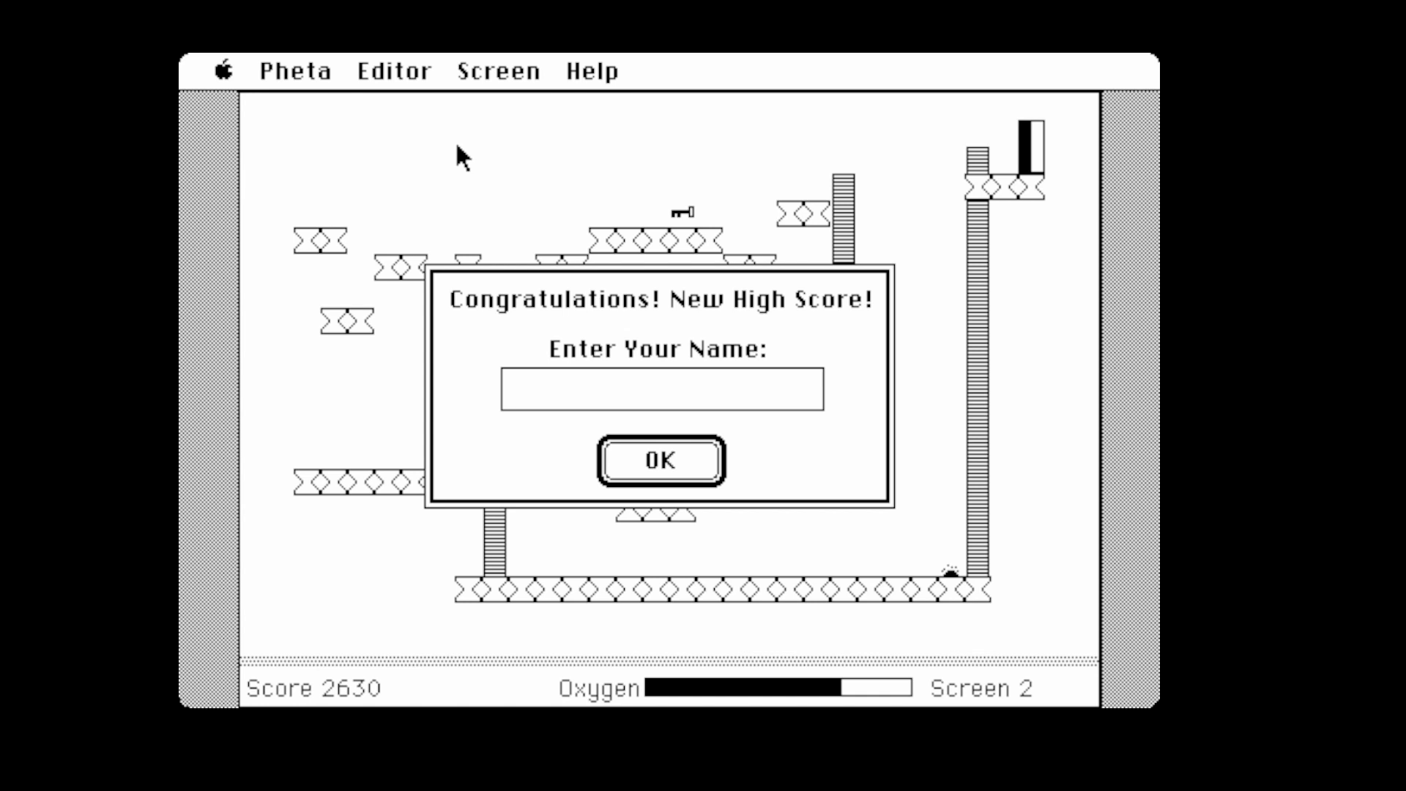
# Enter the name 'paulisghthebest3uk' for the 2630 high score and confirm it
pyautogui.write('paulisgh')
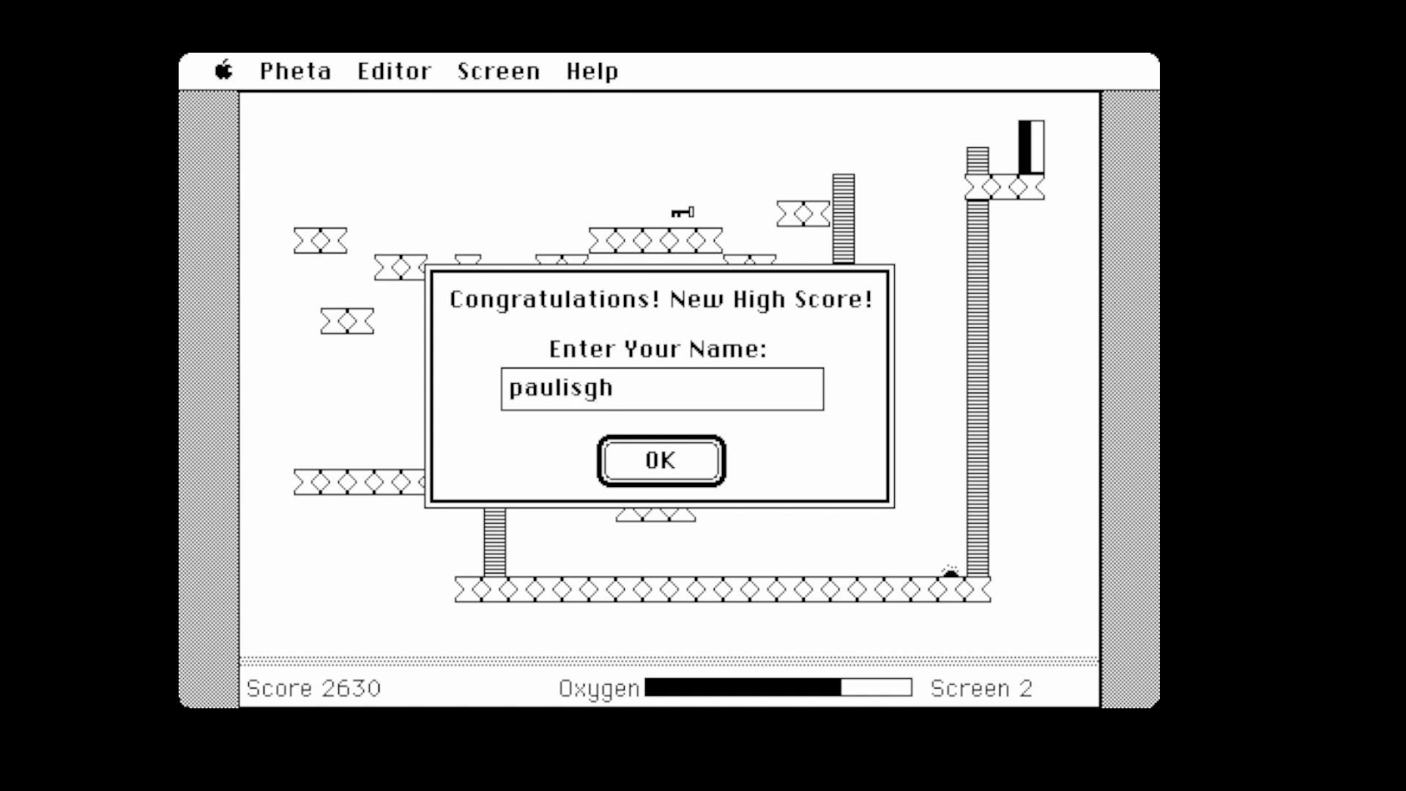
pyautogui.write('thebest3uk')
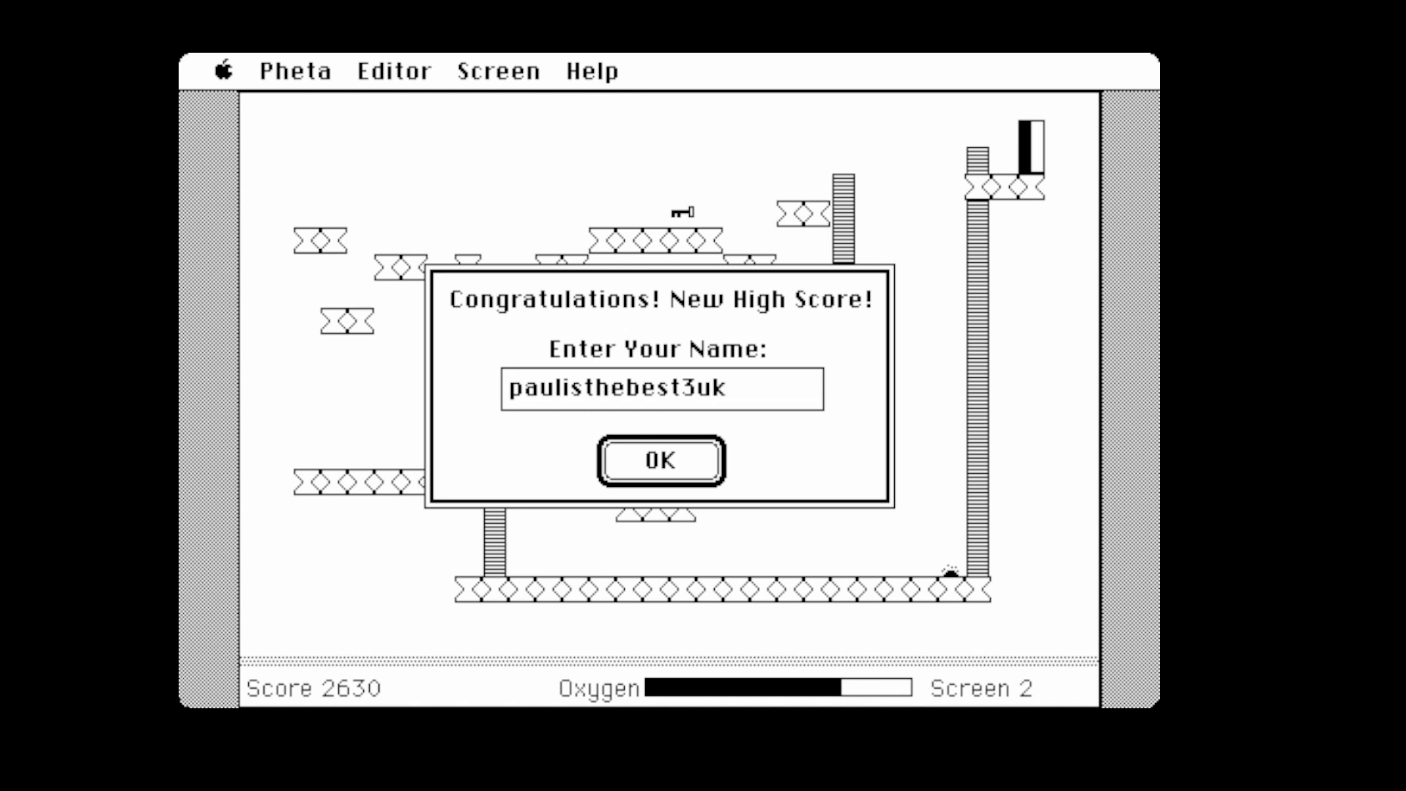
pyautogui.click(393, 70)
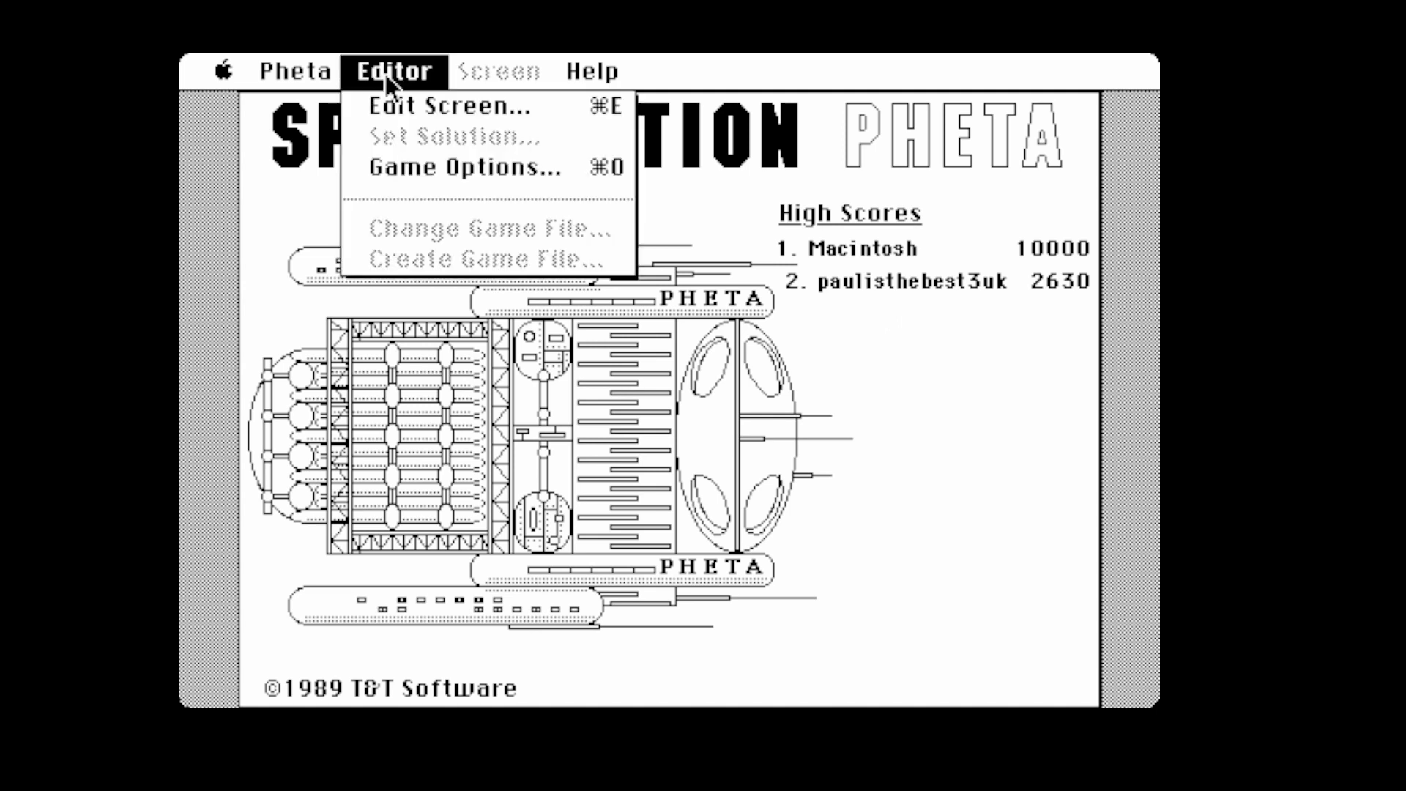
# Edit screen 1 and place E blocks on the middle platform, a key by the tall ladder and © tokens
pyautogui.click(453, 107)
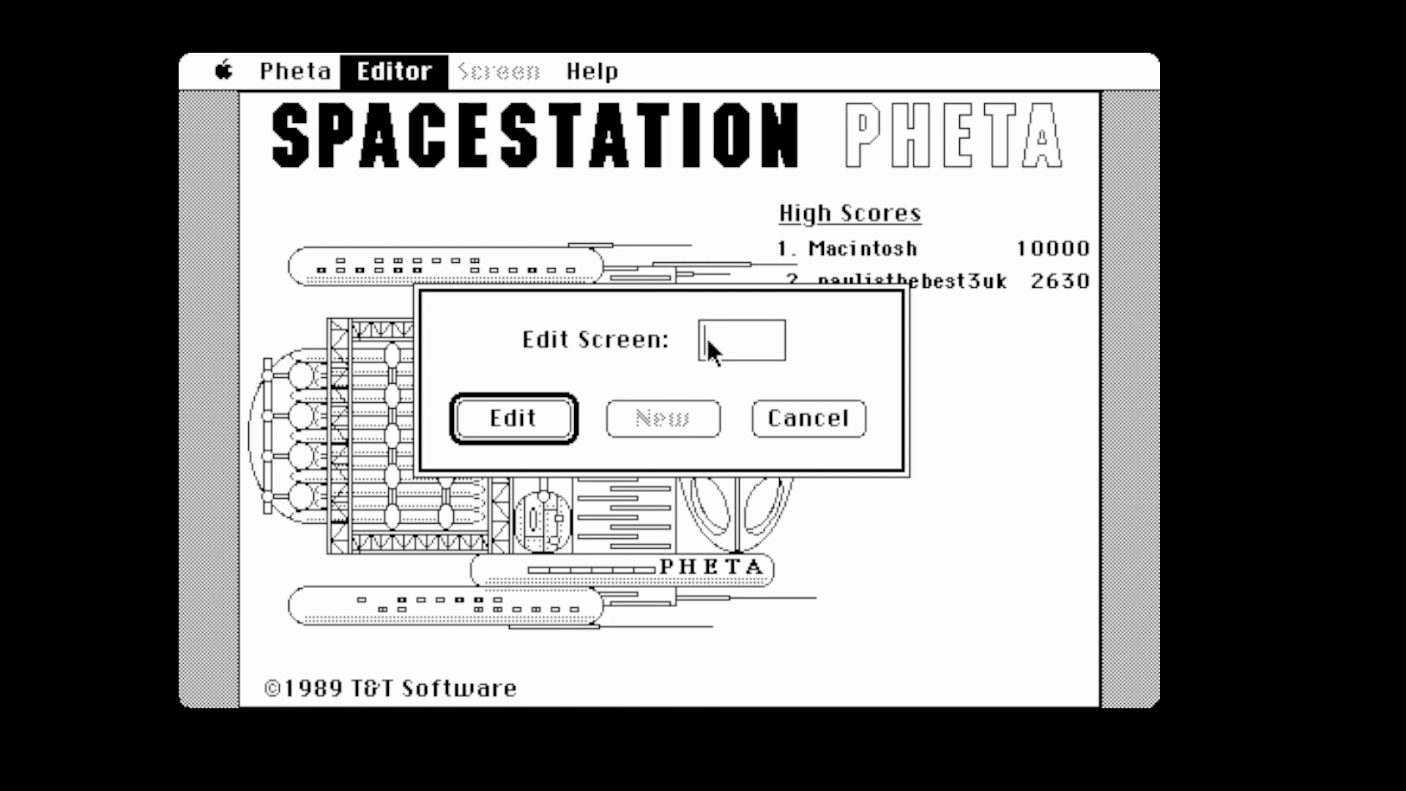
pyautogui.click(514, 417)
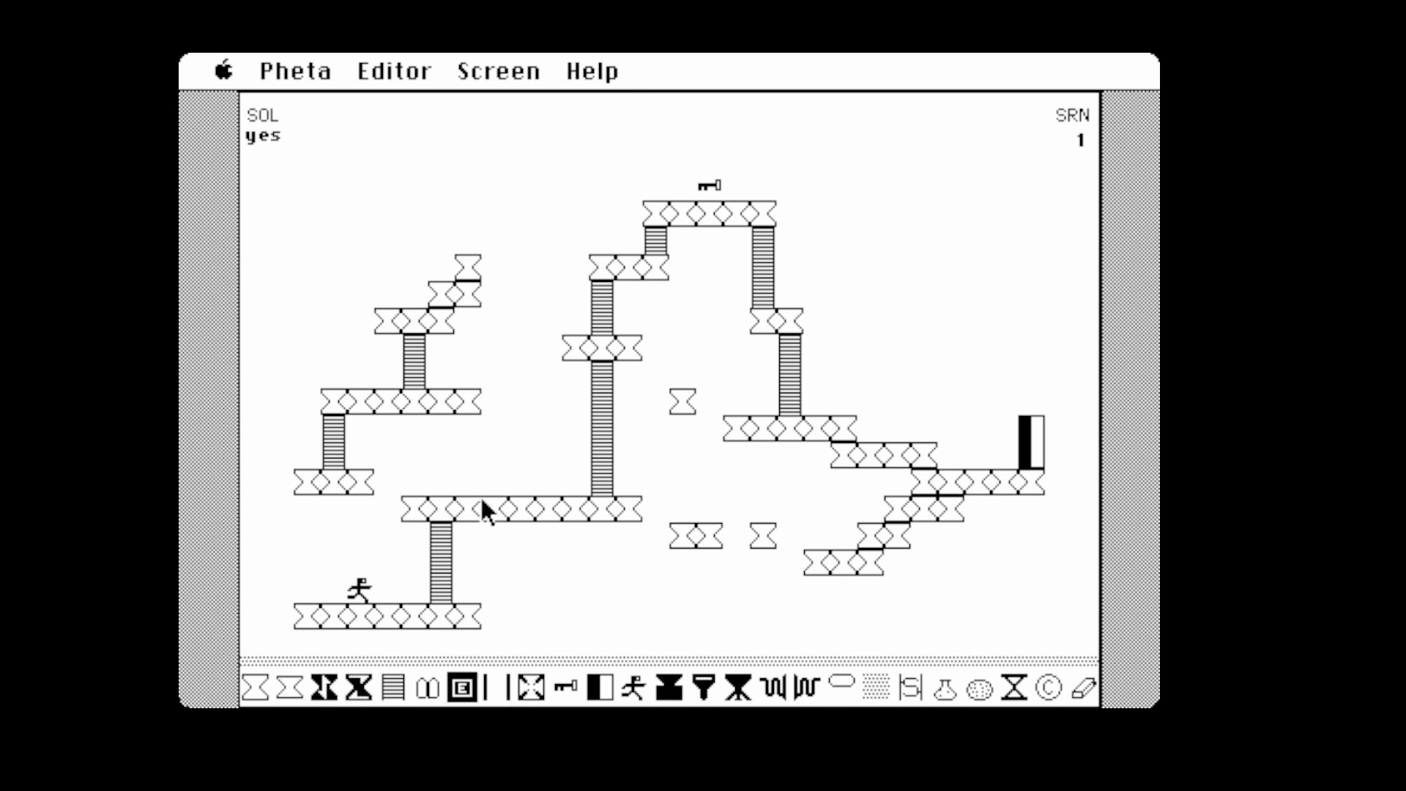
pyautogui.click(634, 688)
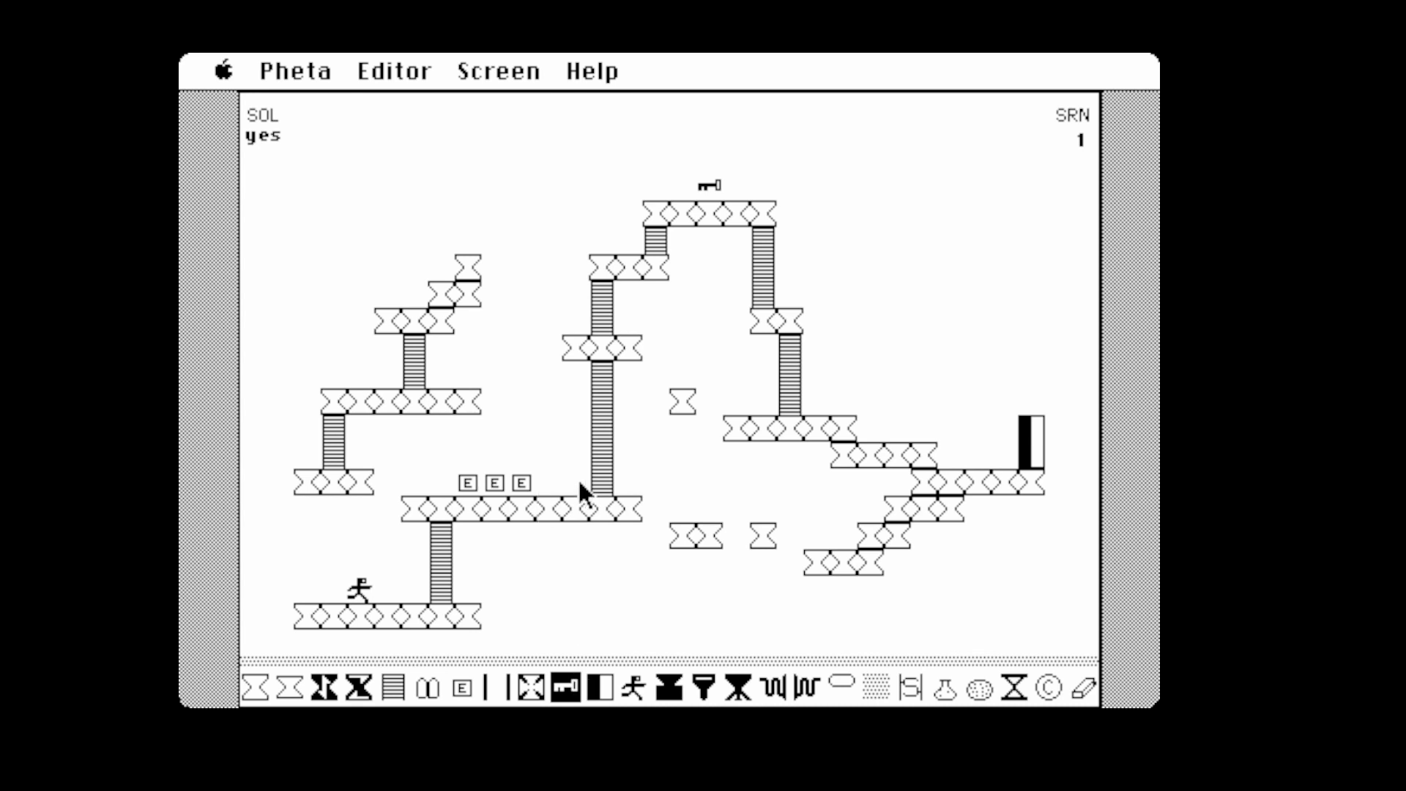
pyautogui.click(694, 690)
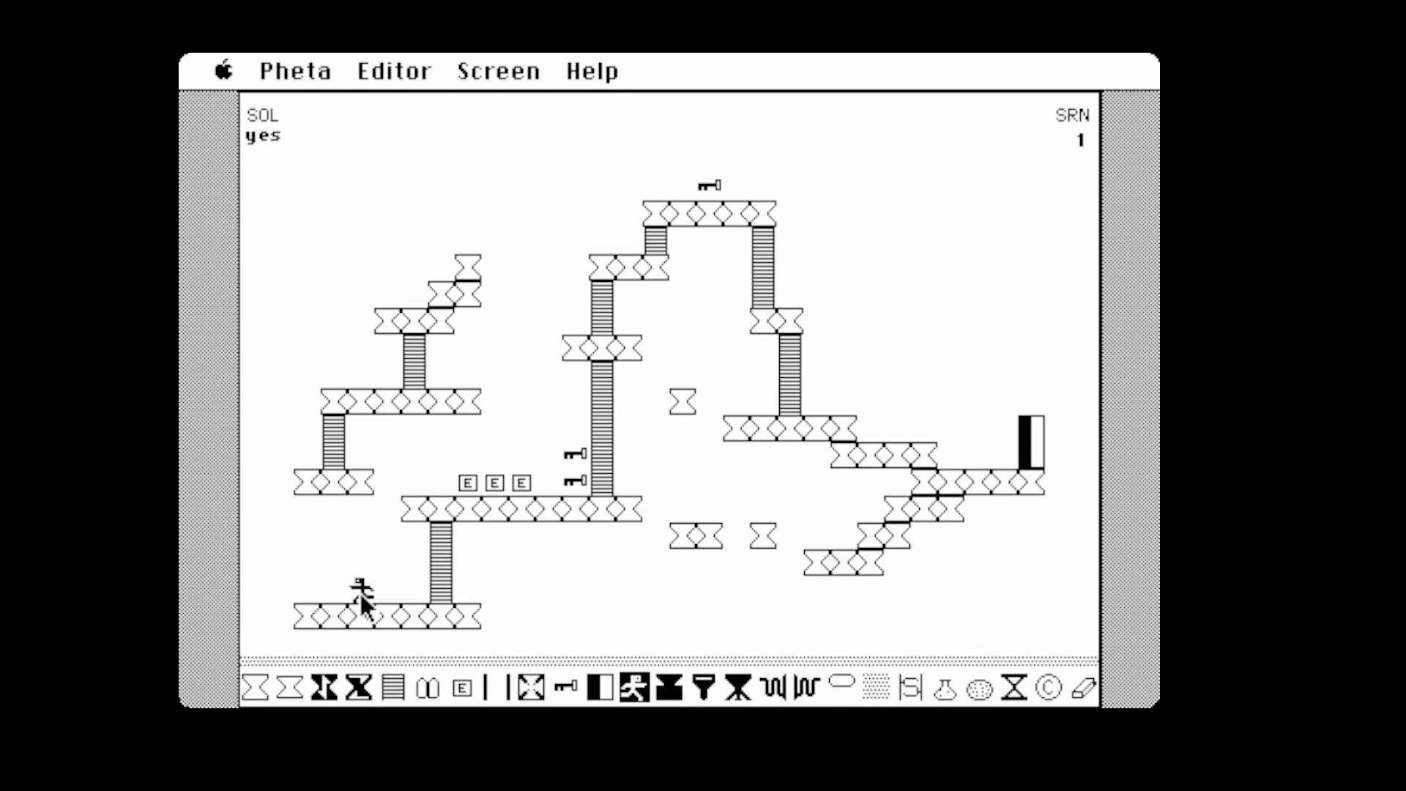
pyautogui.moveTo(820, 704)
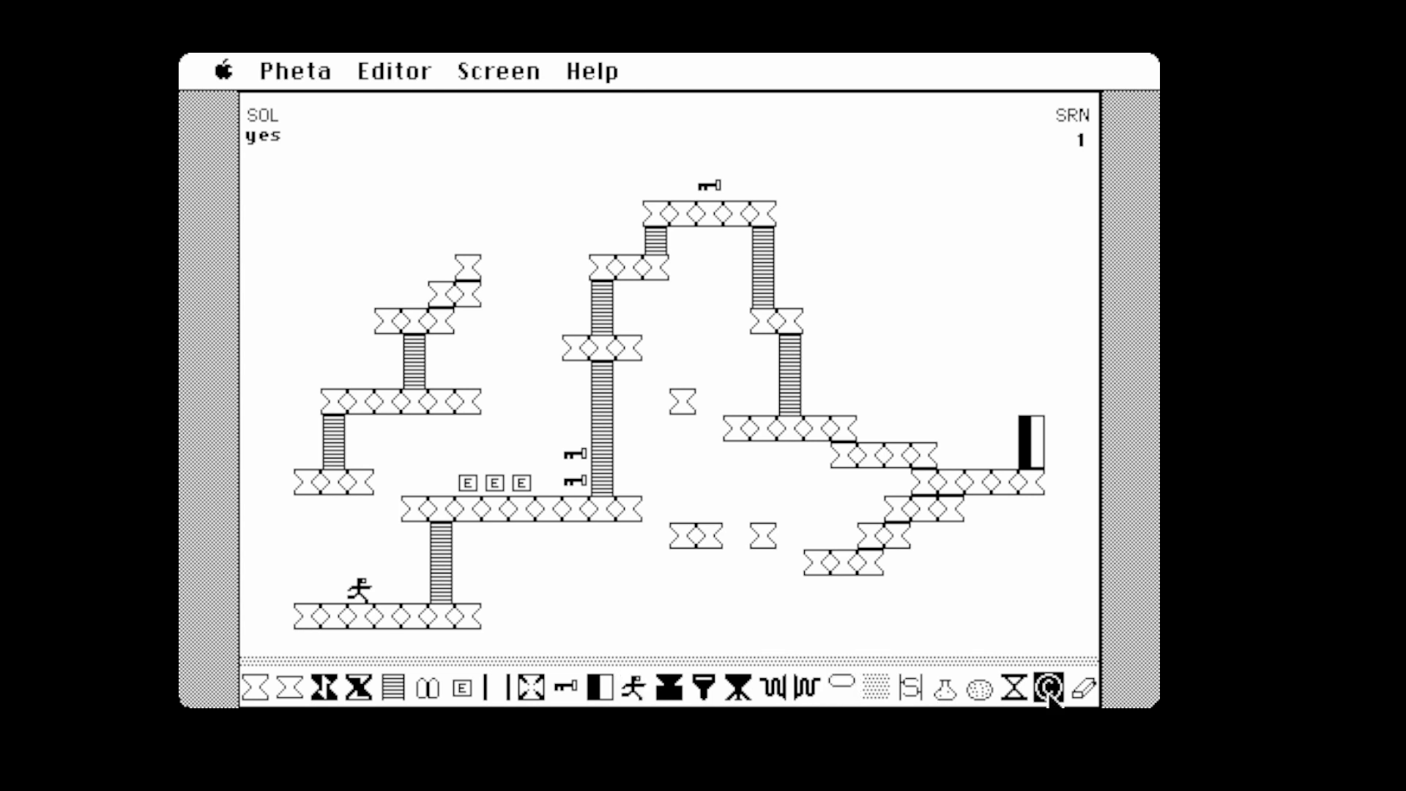
pyautogui.click(1051, 688)
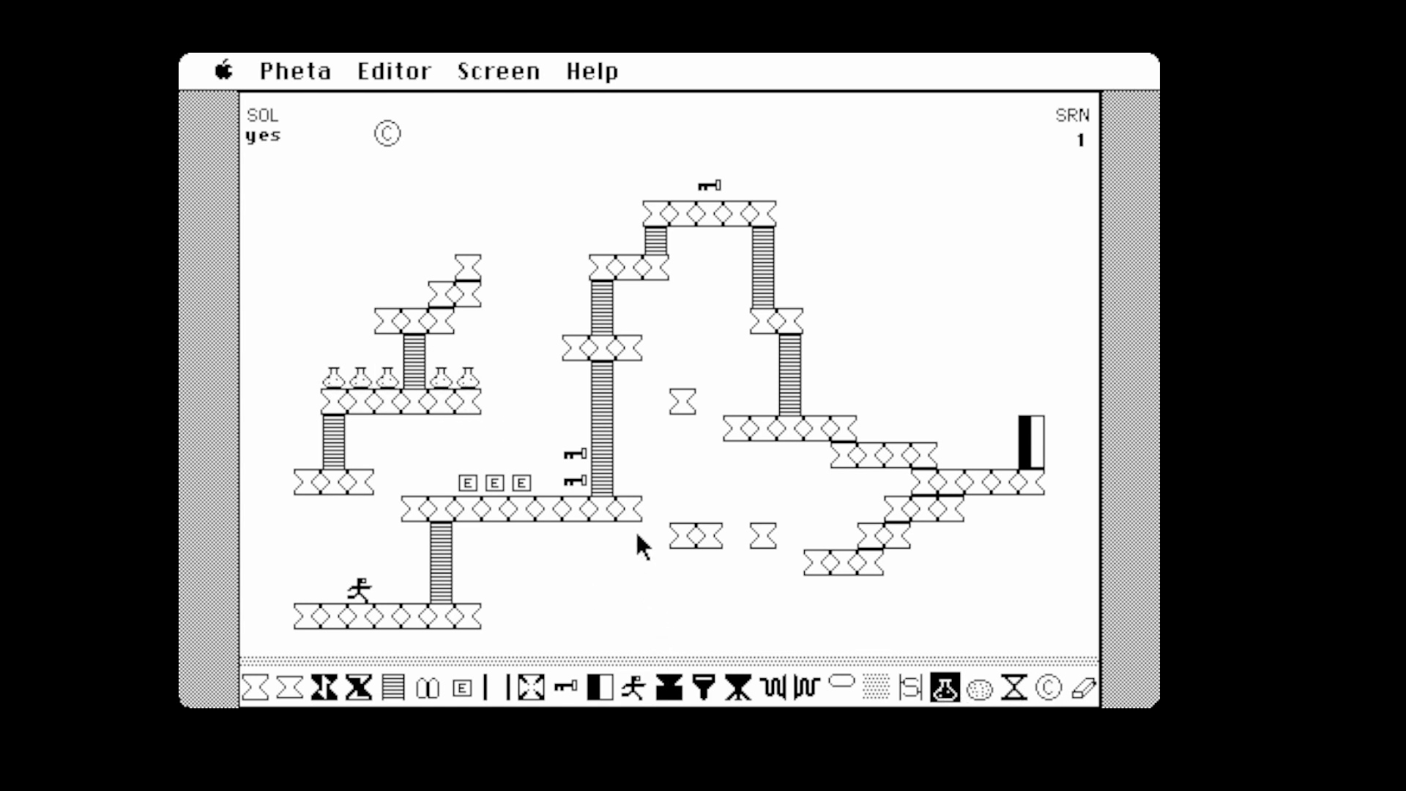
pyautogui.moveTo(421, 58)
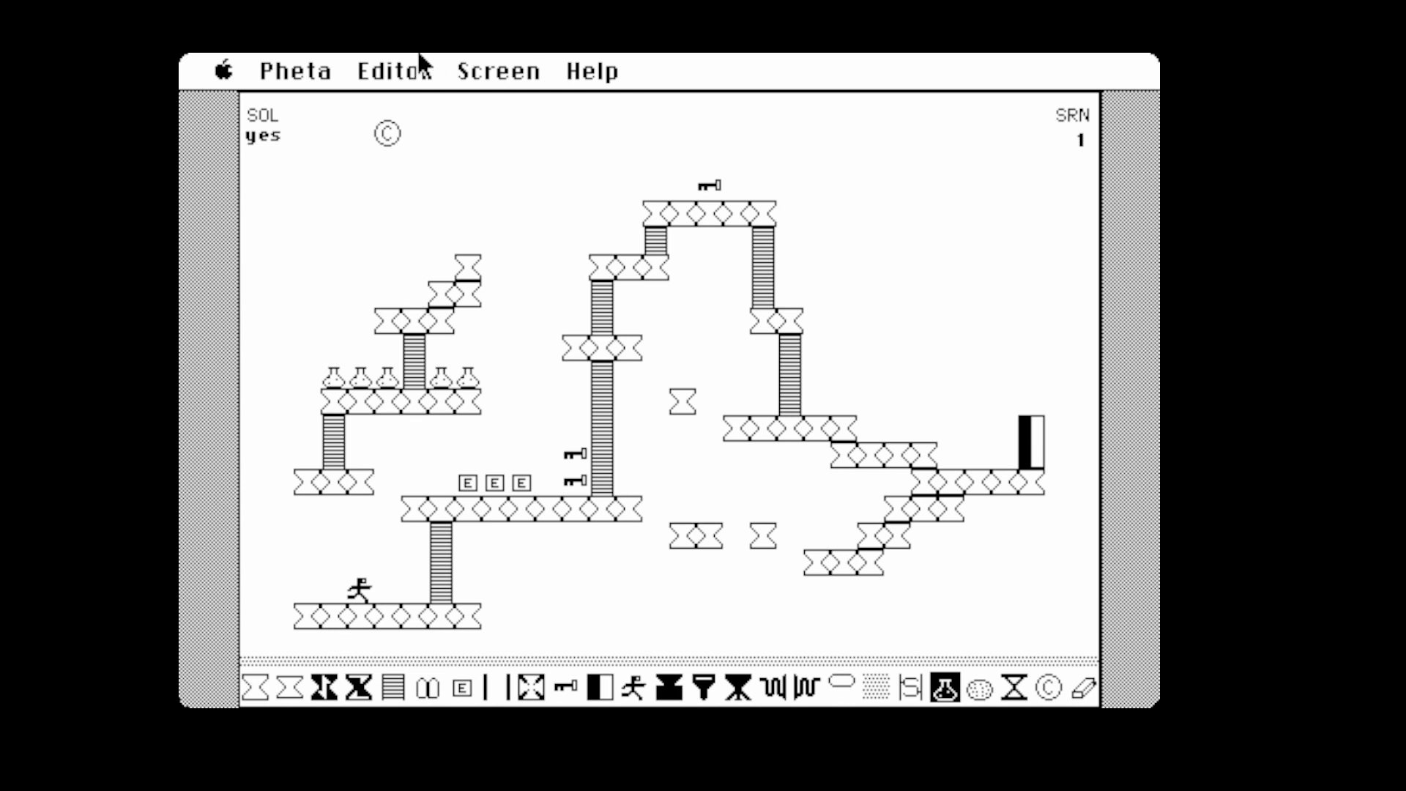
# Start the game at screen 1 via Pheta > Start Game at…, then return to the Editor menu
pyautogui.click(394, 70)
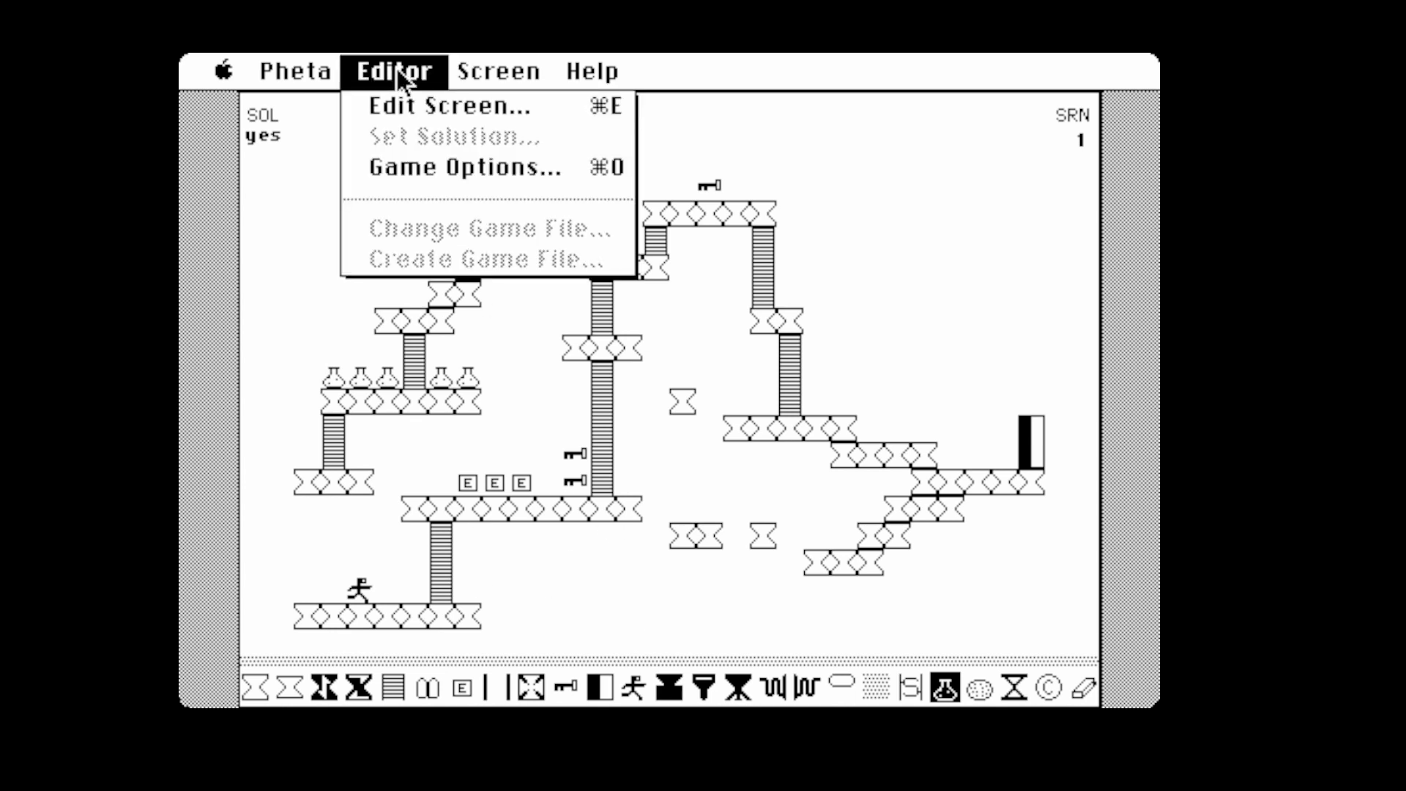
pyautogui.click(297, 70)
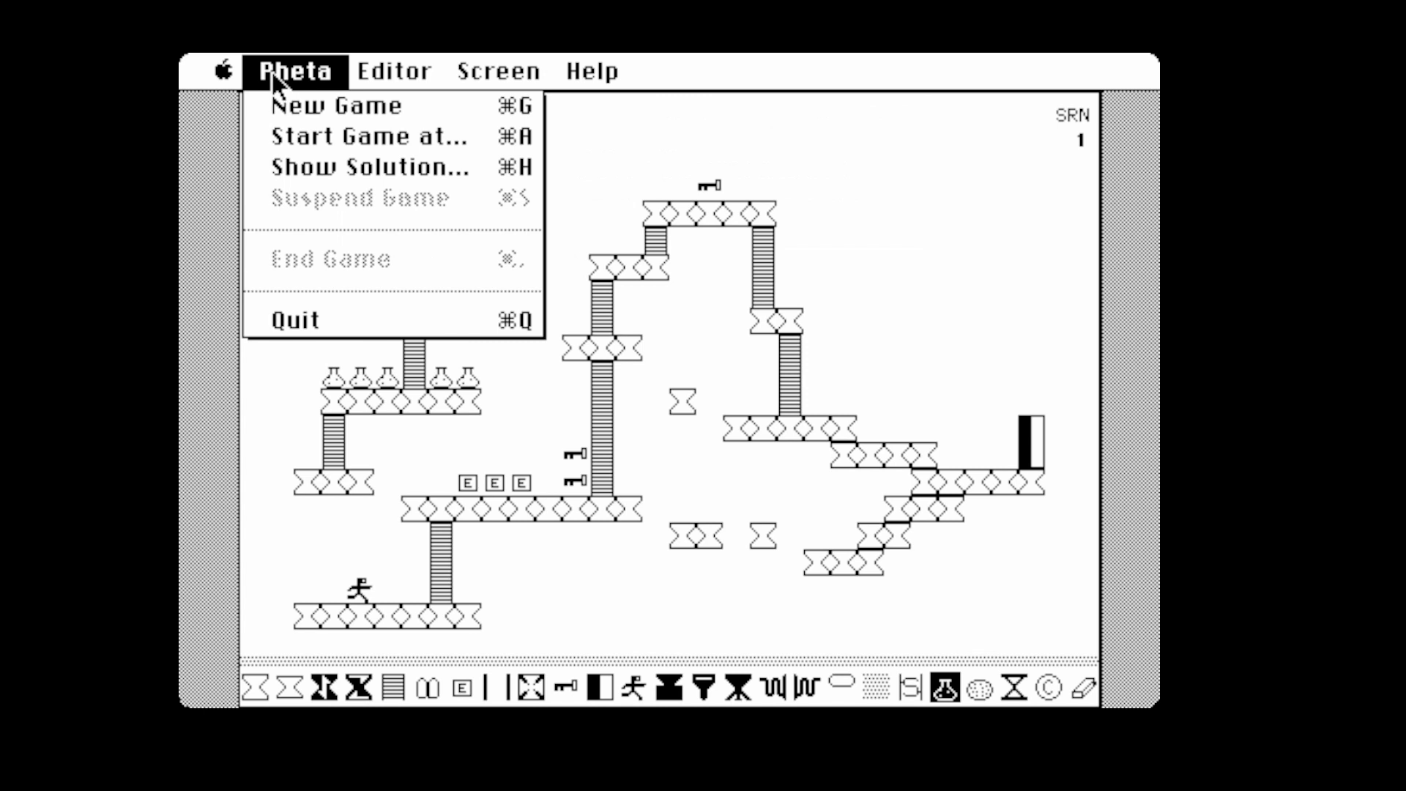
pyautogui.click(376, 136)
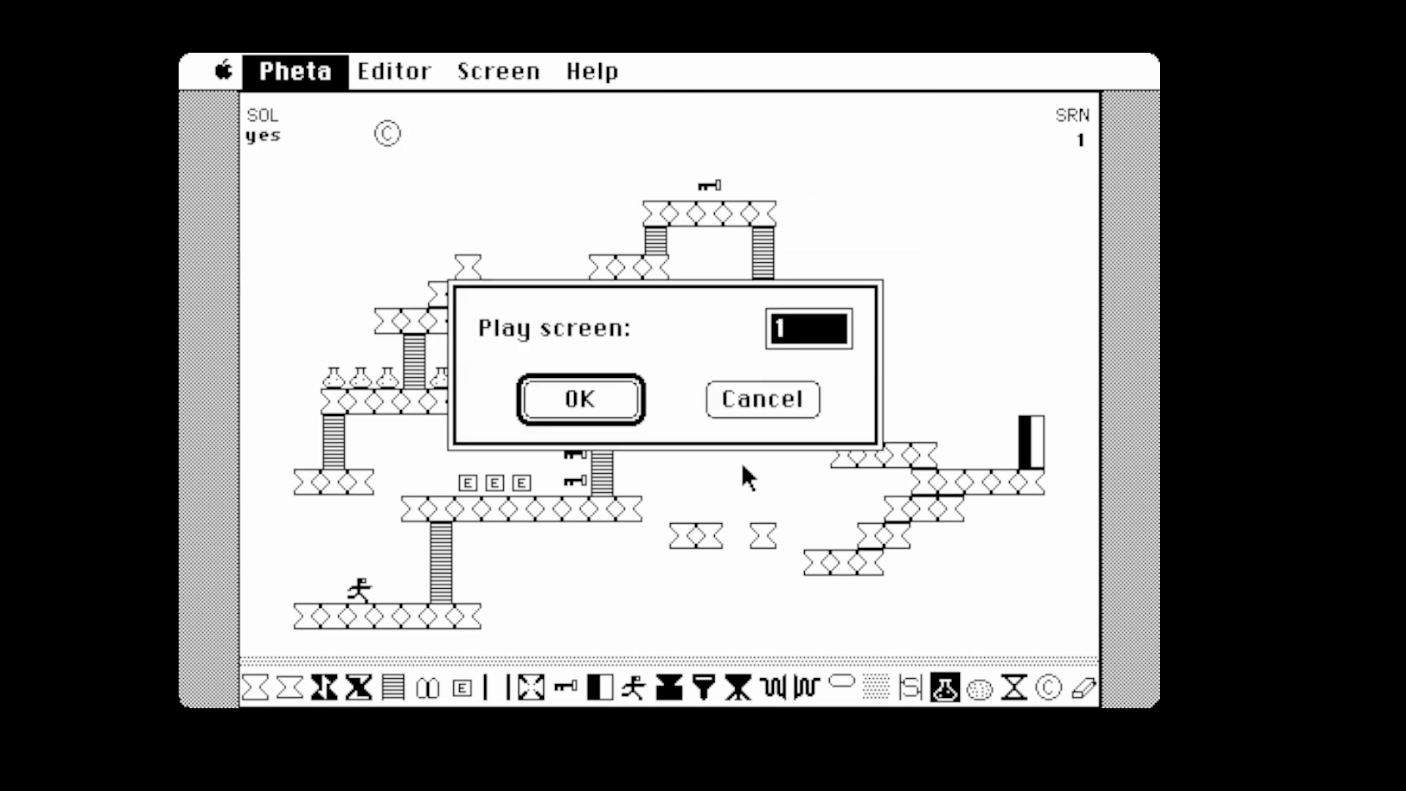
pyautogui.click(578, 398)
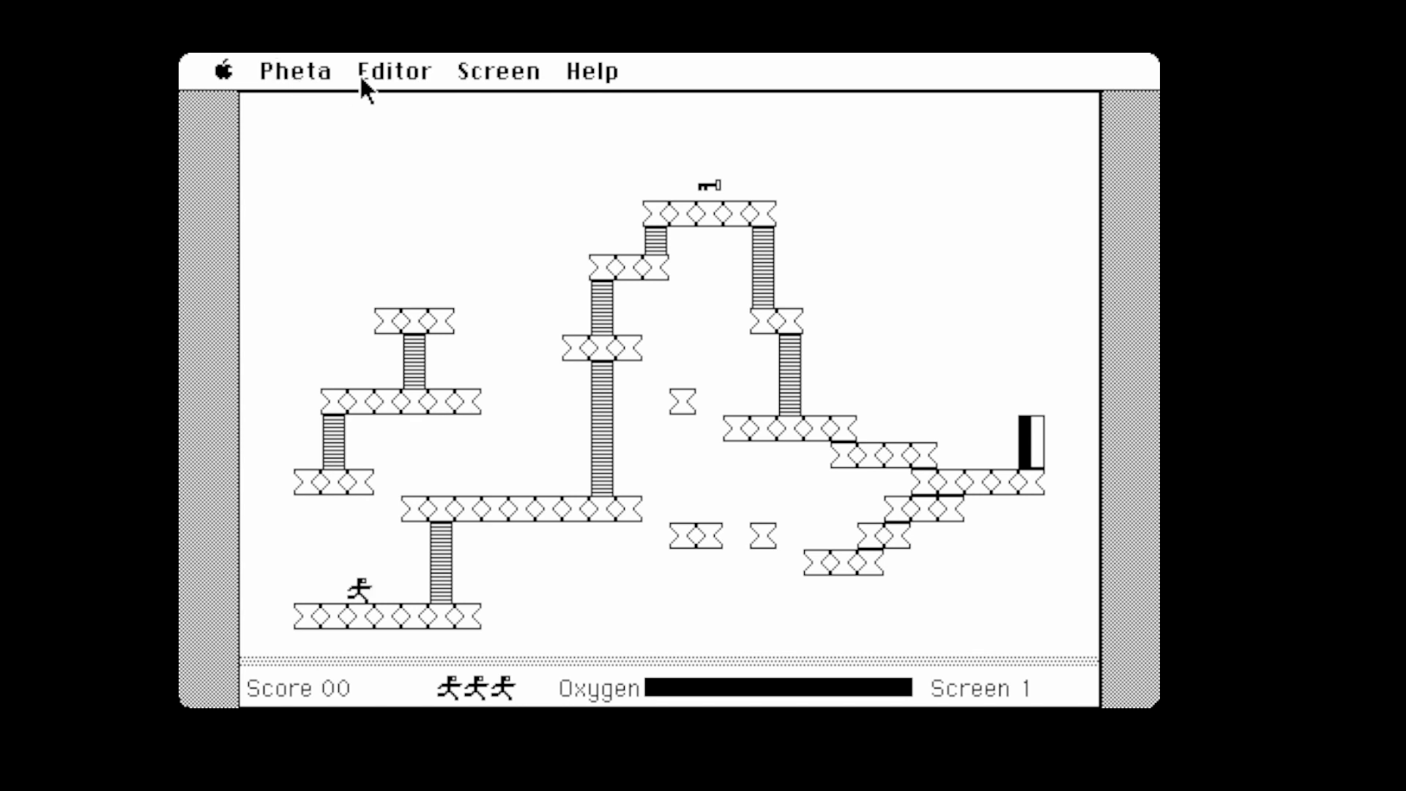
pyautogui.click(393, 70)
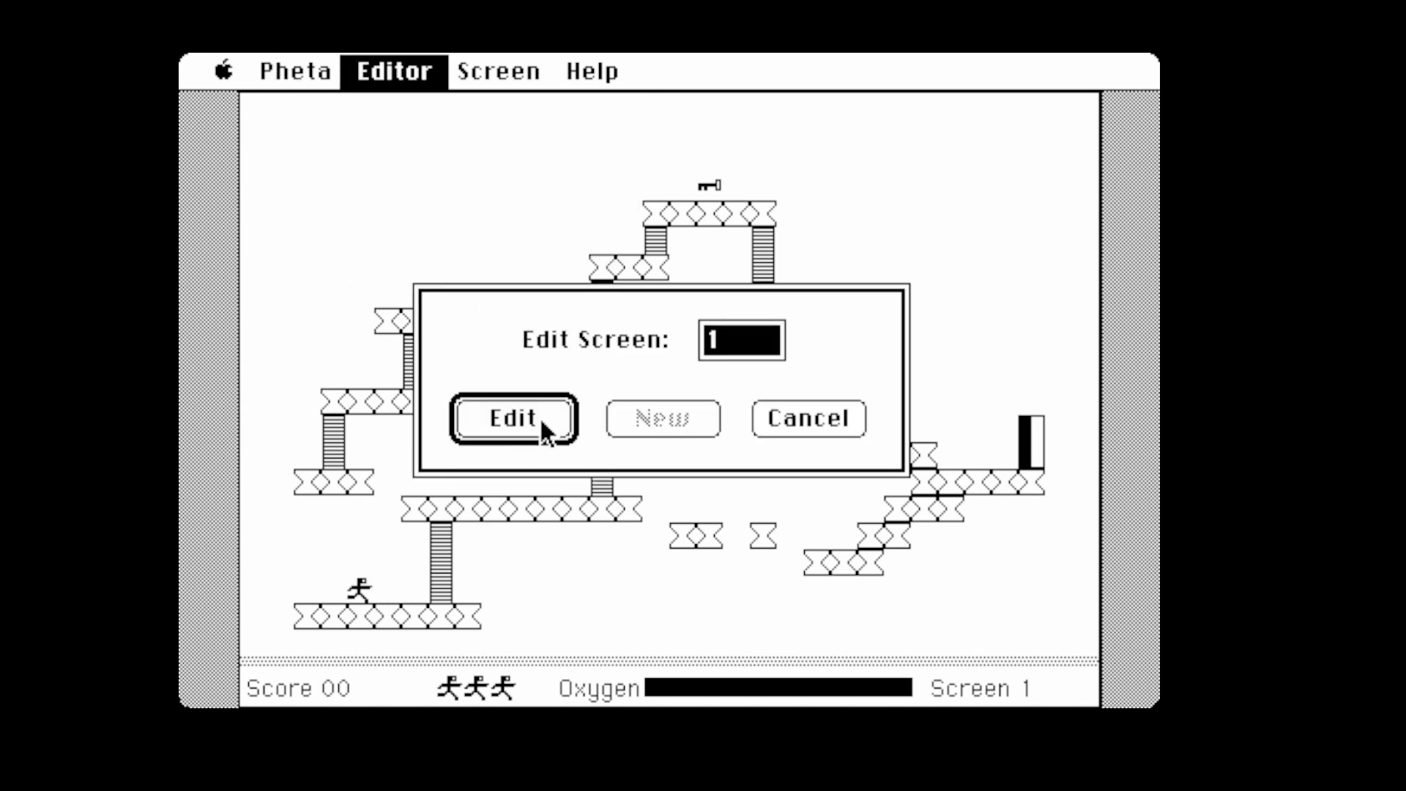
# Confirm editing screen 1 and place a row of flasks plus © tokens from the palette
pyautogui.click(512, 417)
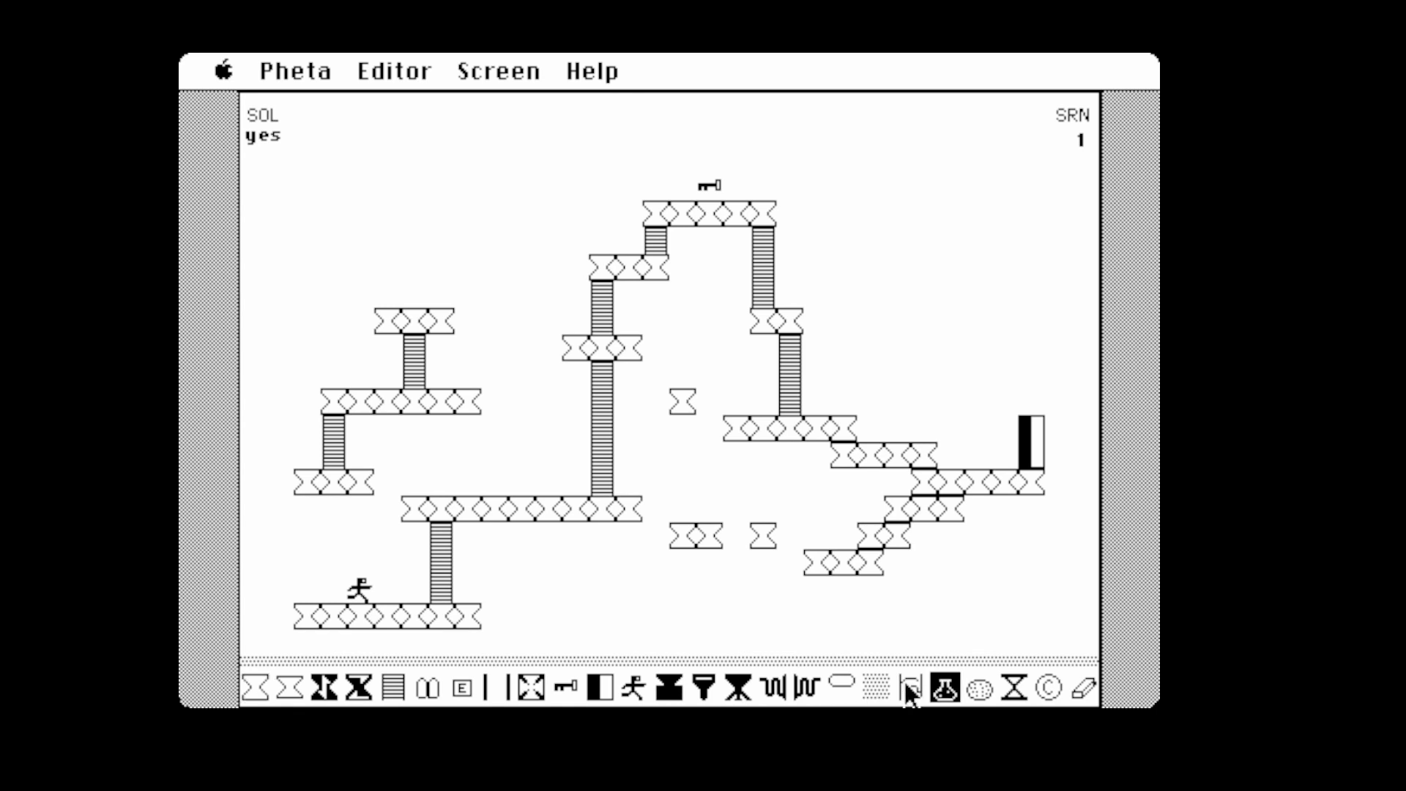
pyautogui.click(941, 689)
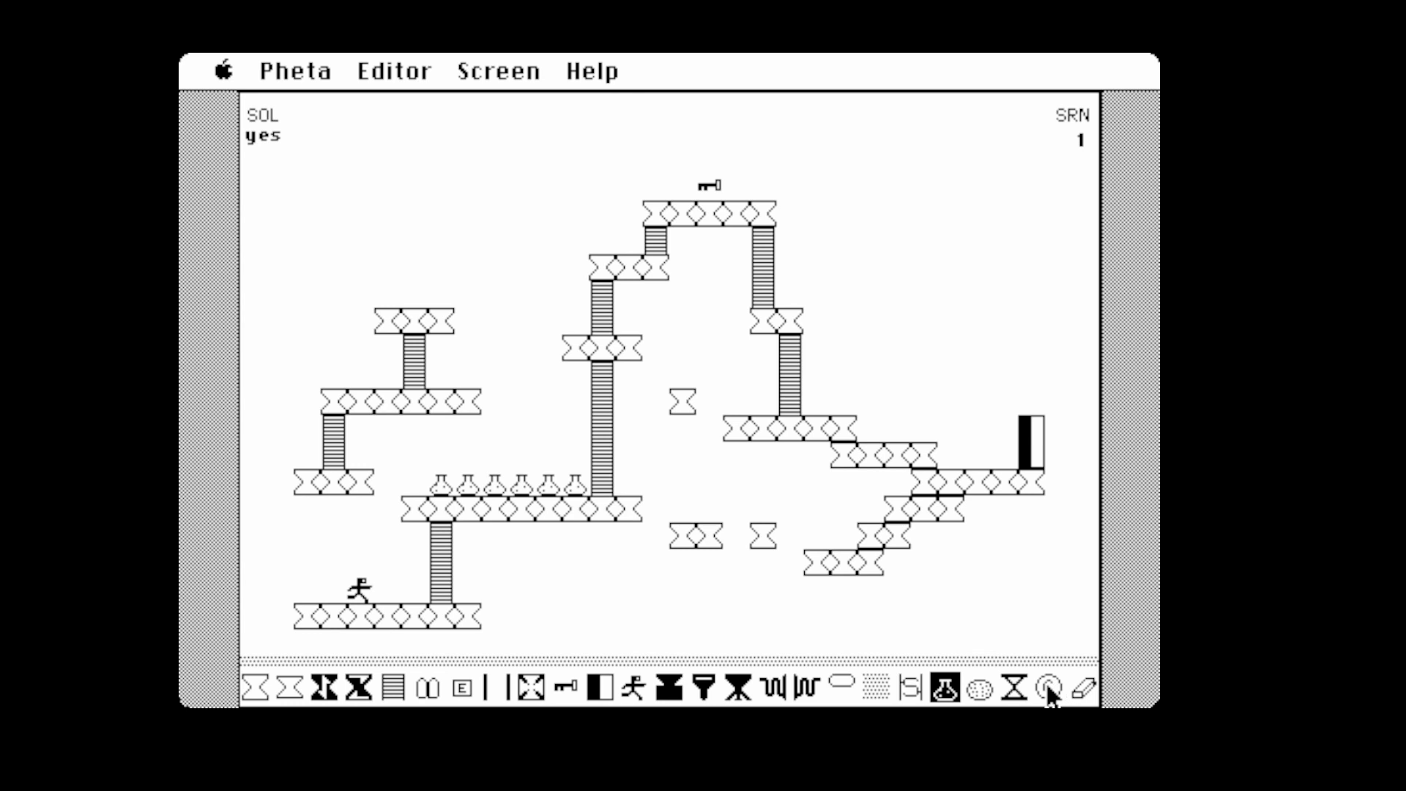
pyautogui.click(1047, 689)
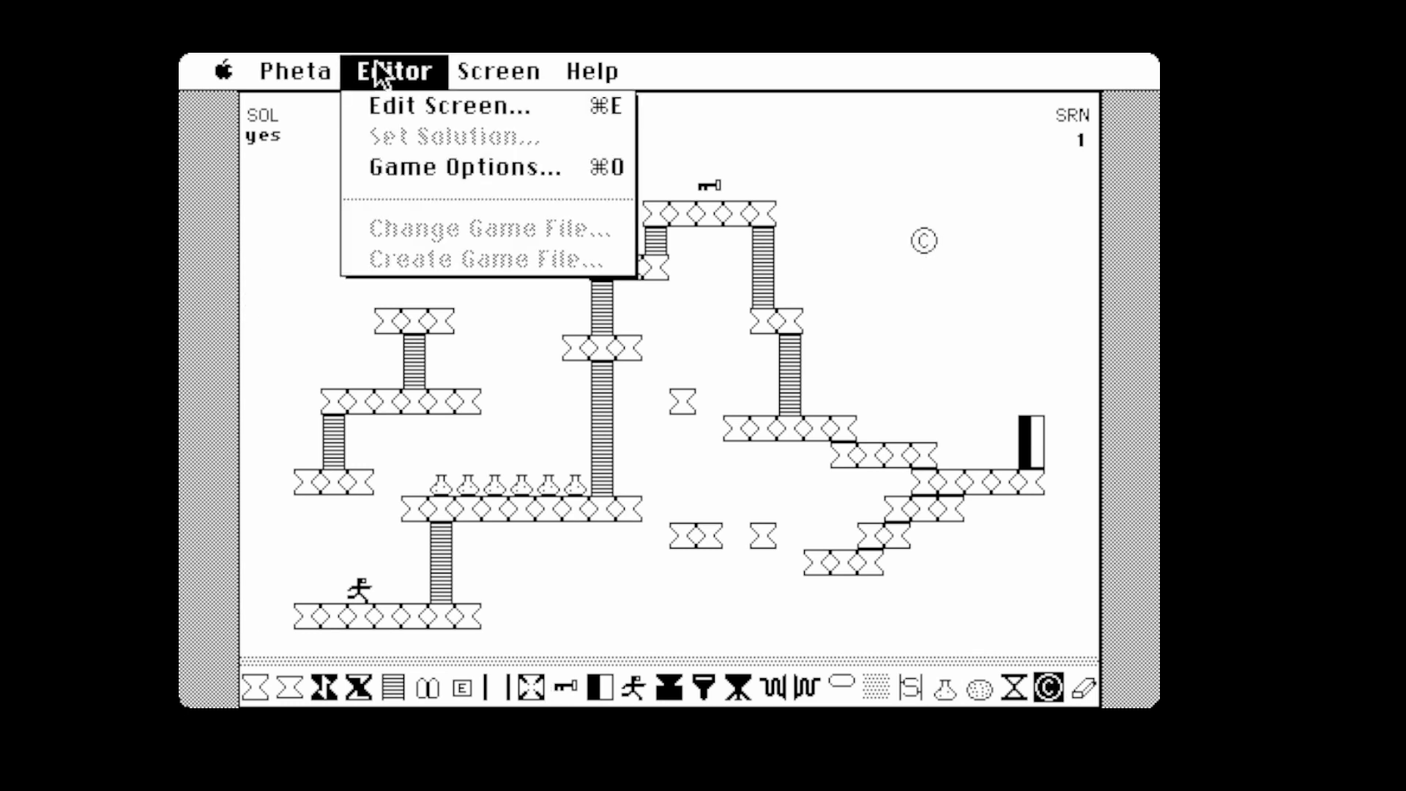
pyautogui.click(296, 71)
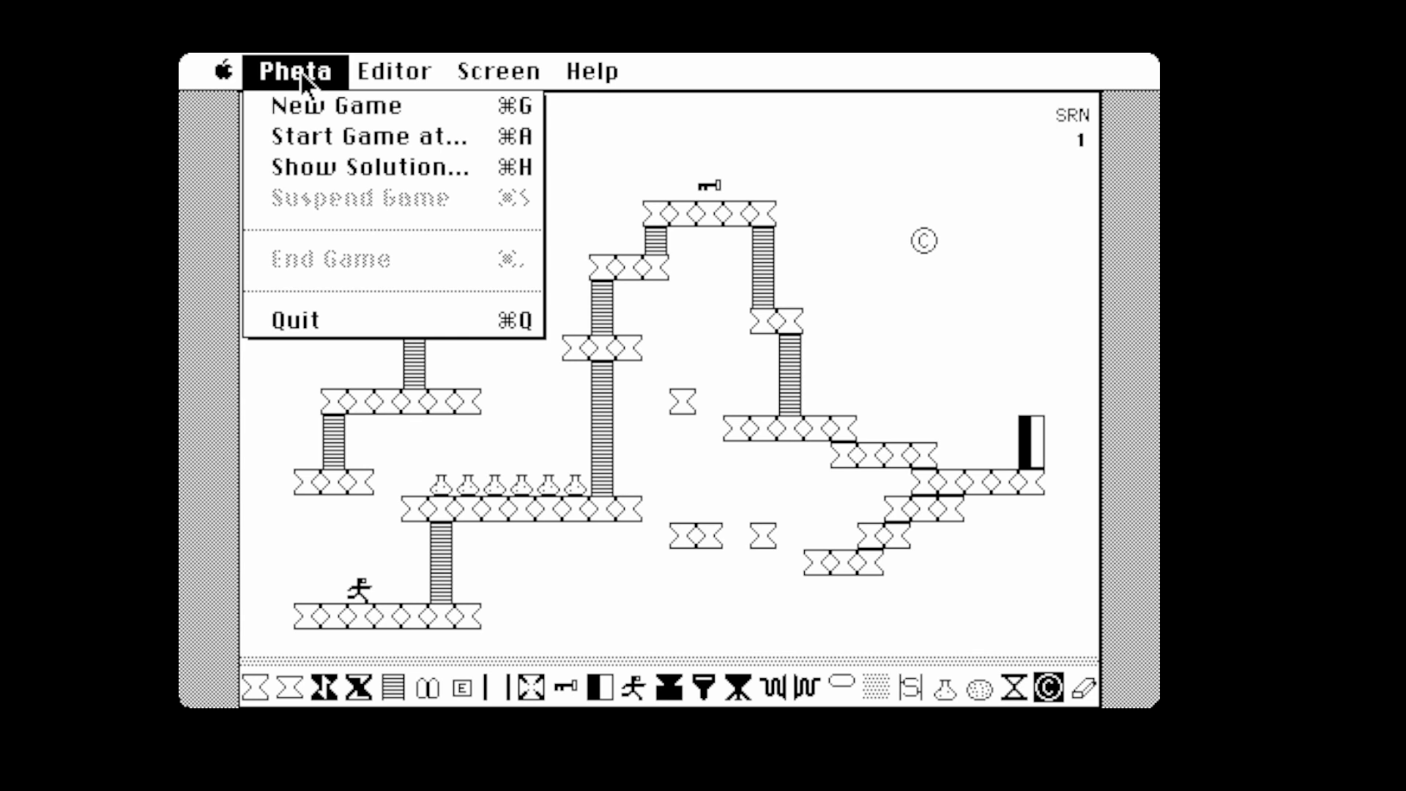
pyautogui.click(376, 167)
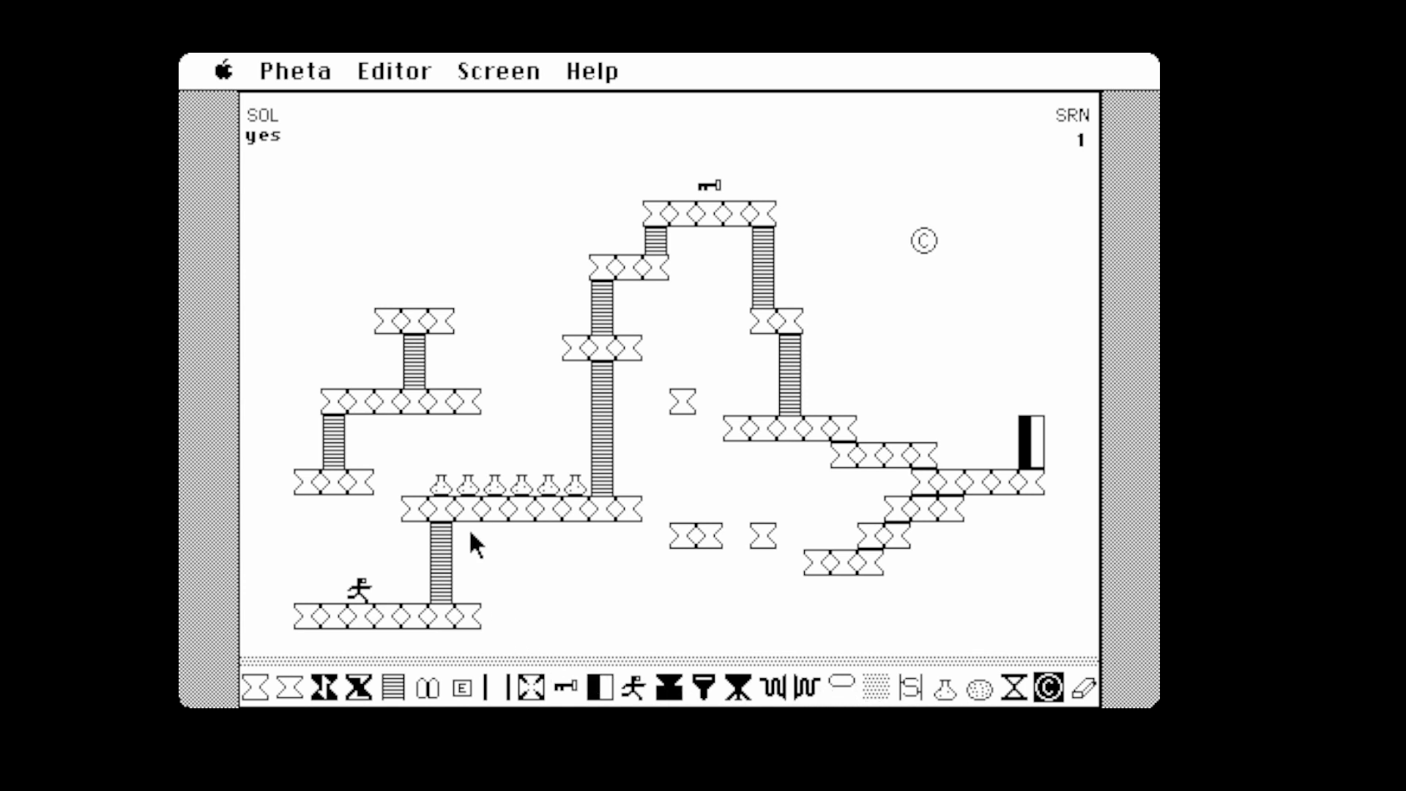
pyautogui.moveTo(533, 269)
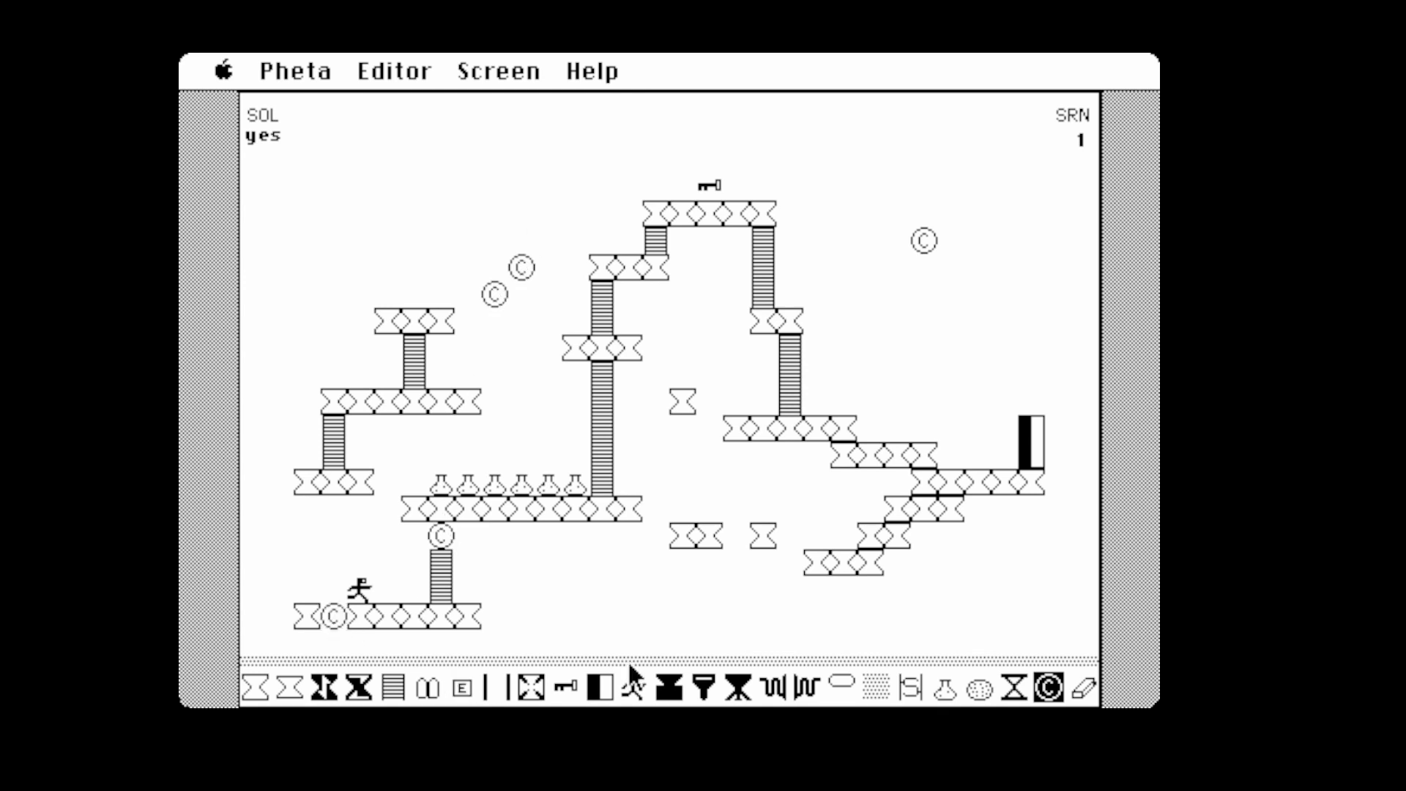
pyautogui.click(393, 71)
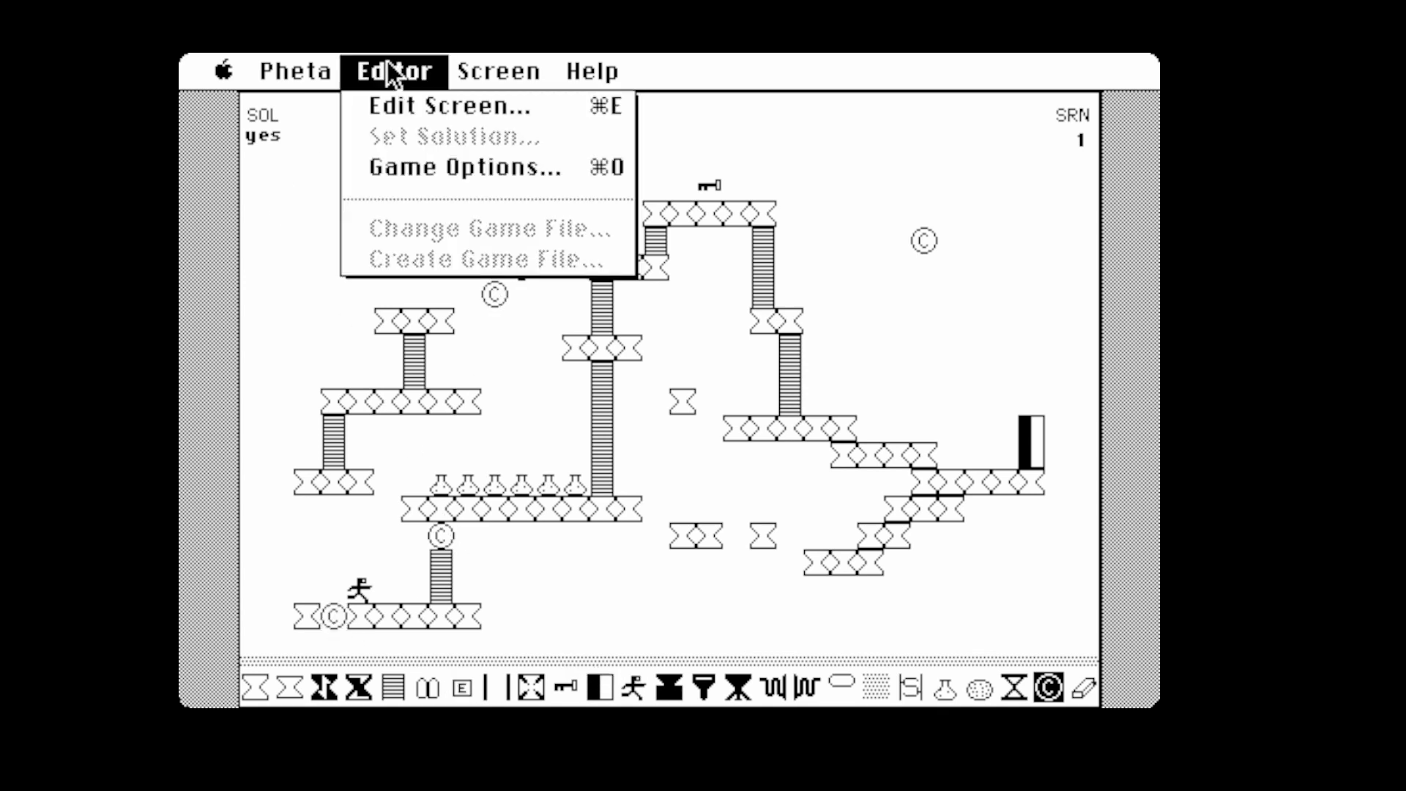
pyautogui.click(449, 106)
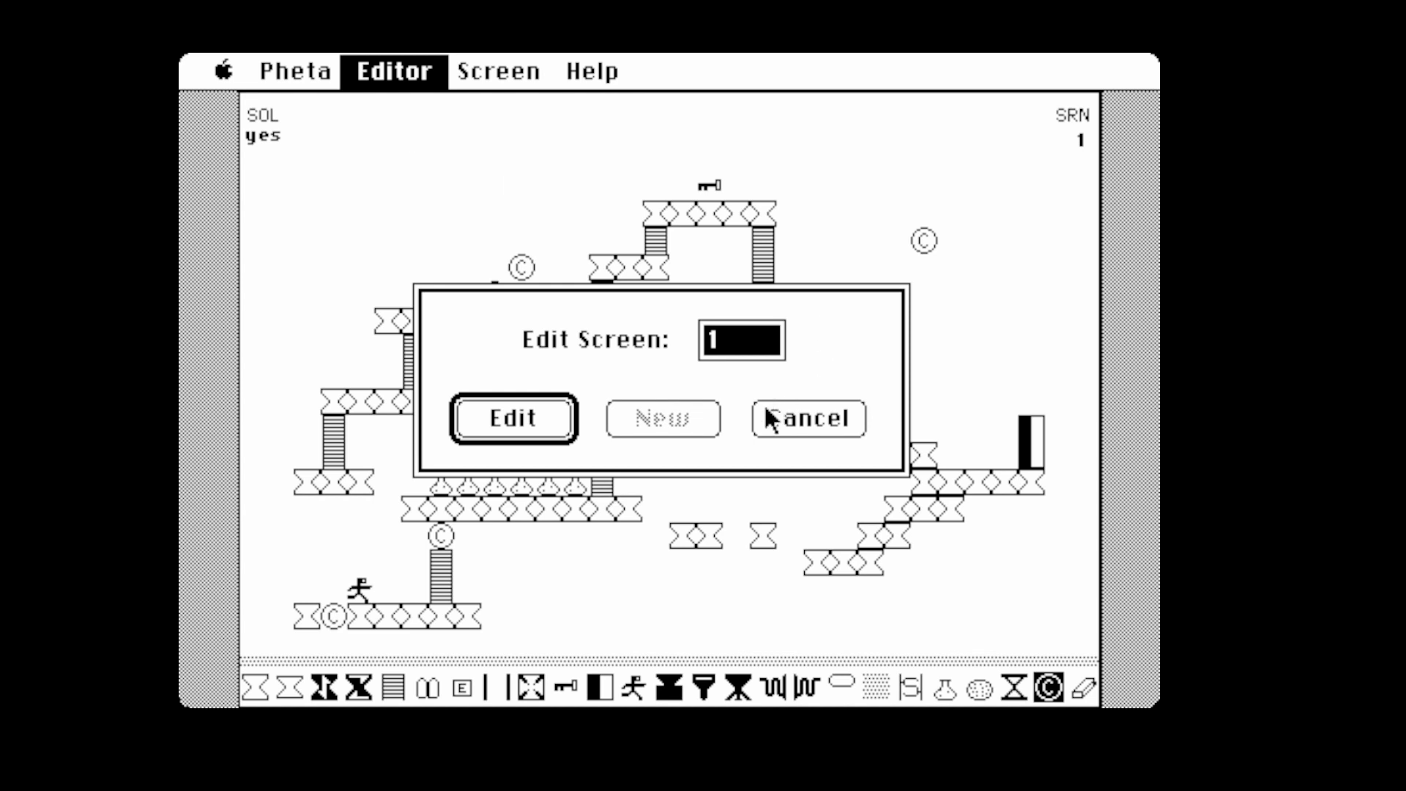
pyautogui.click(498, 70)
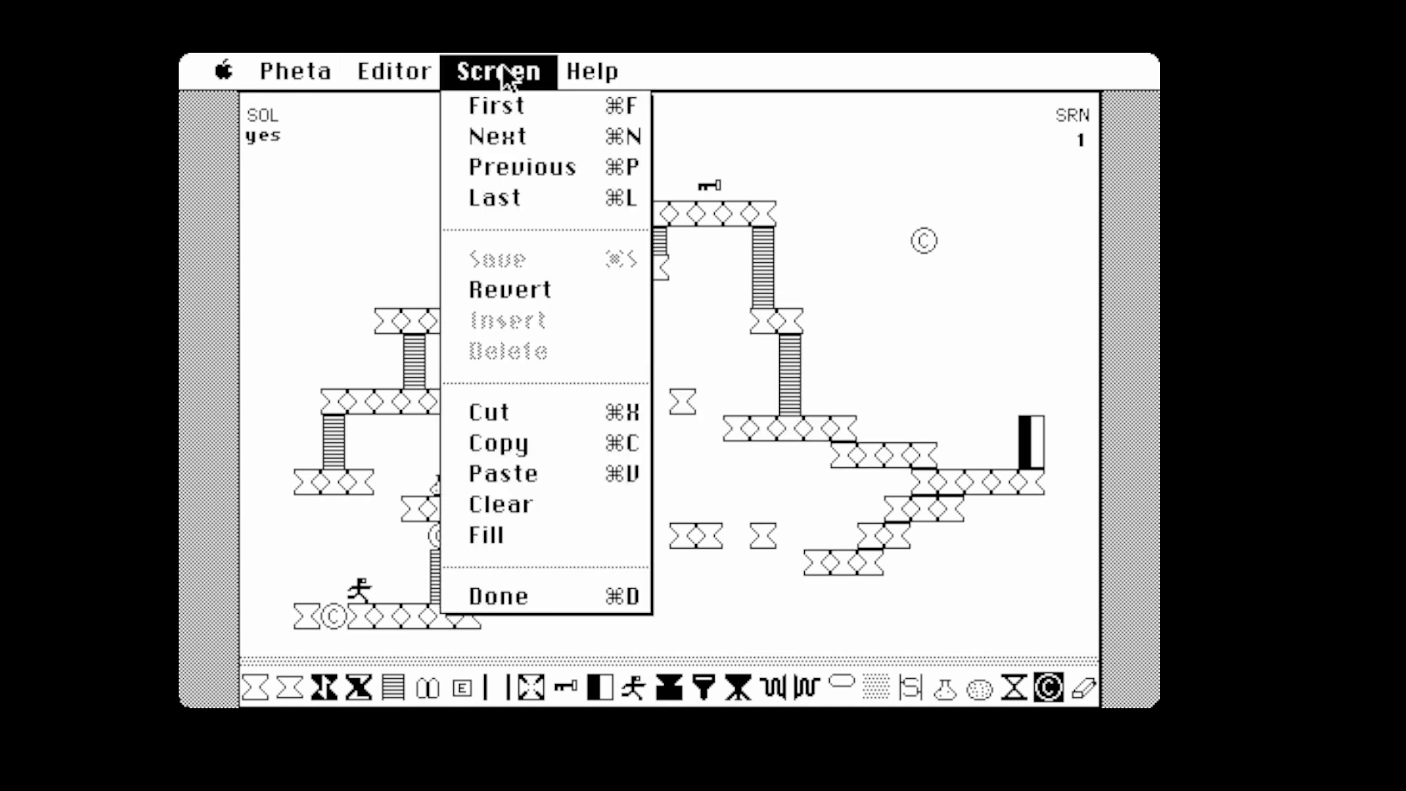
pyautogui.click(296, 70)
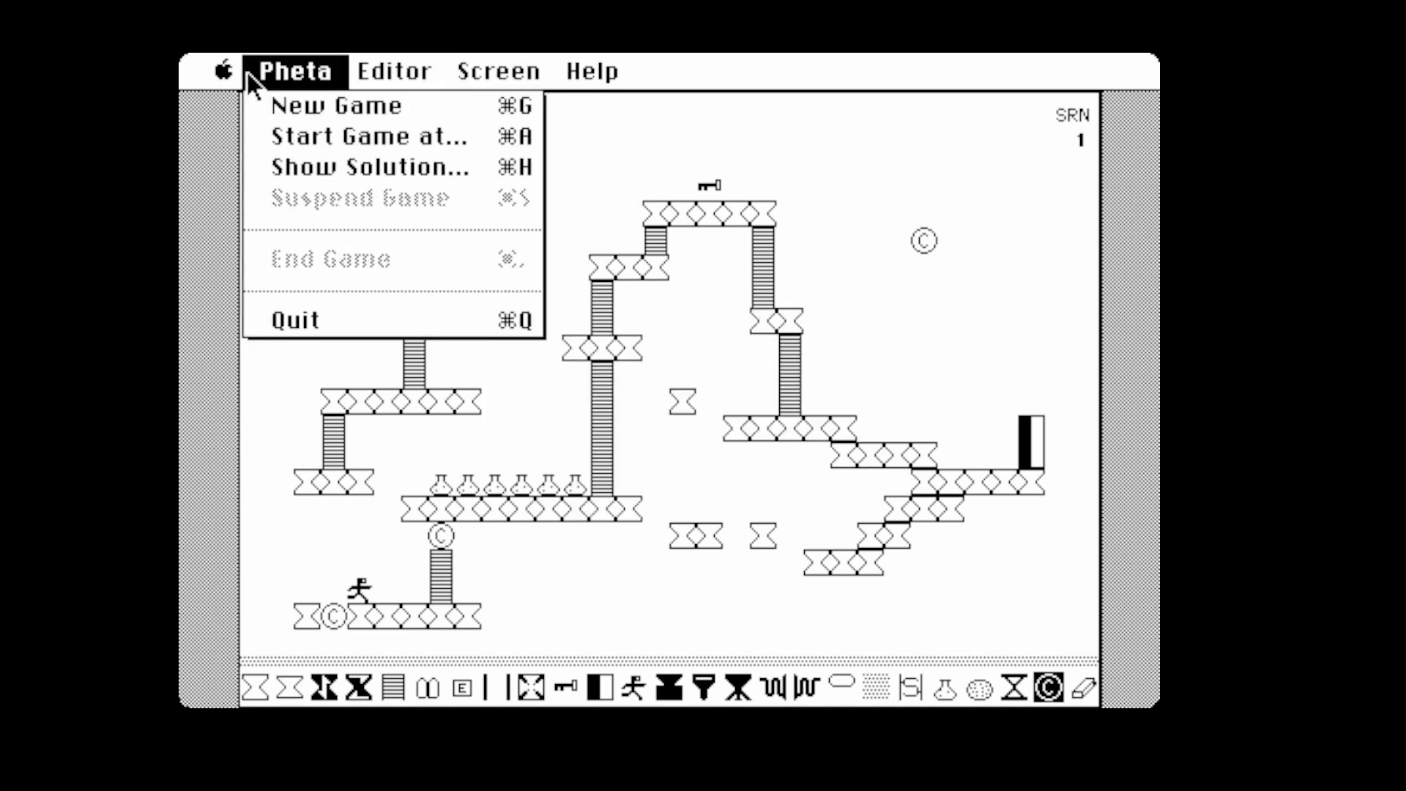
pyautogui.moveTo(269, 89)
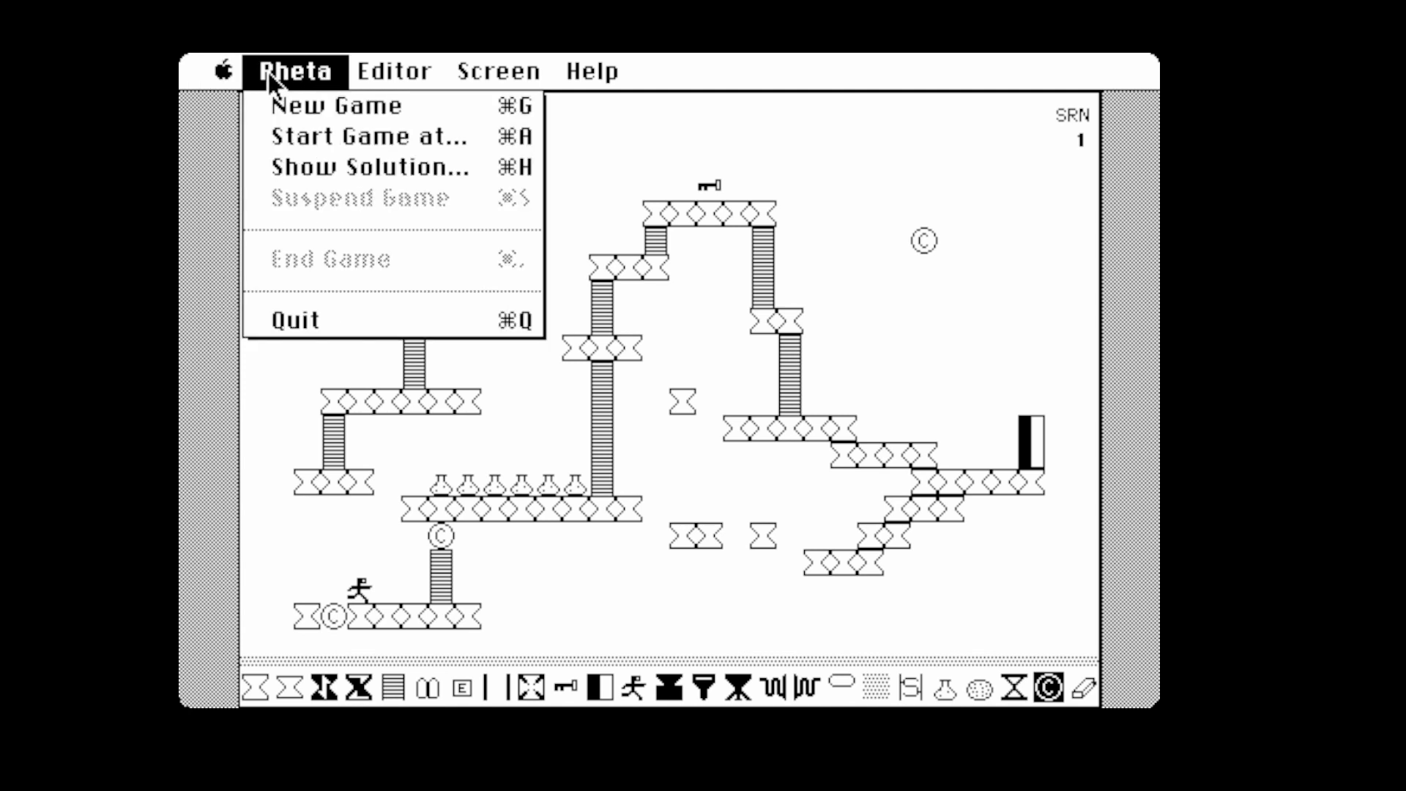
pyautogui.click(593, 70)
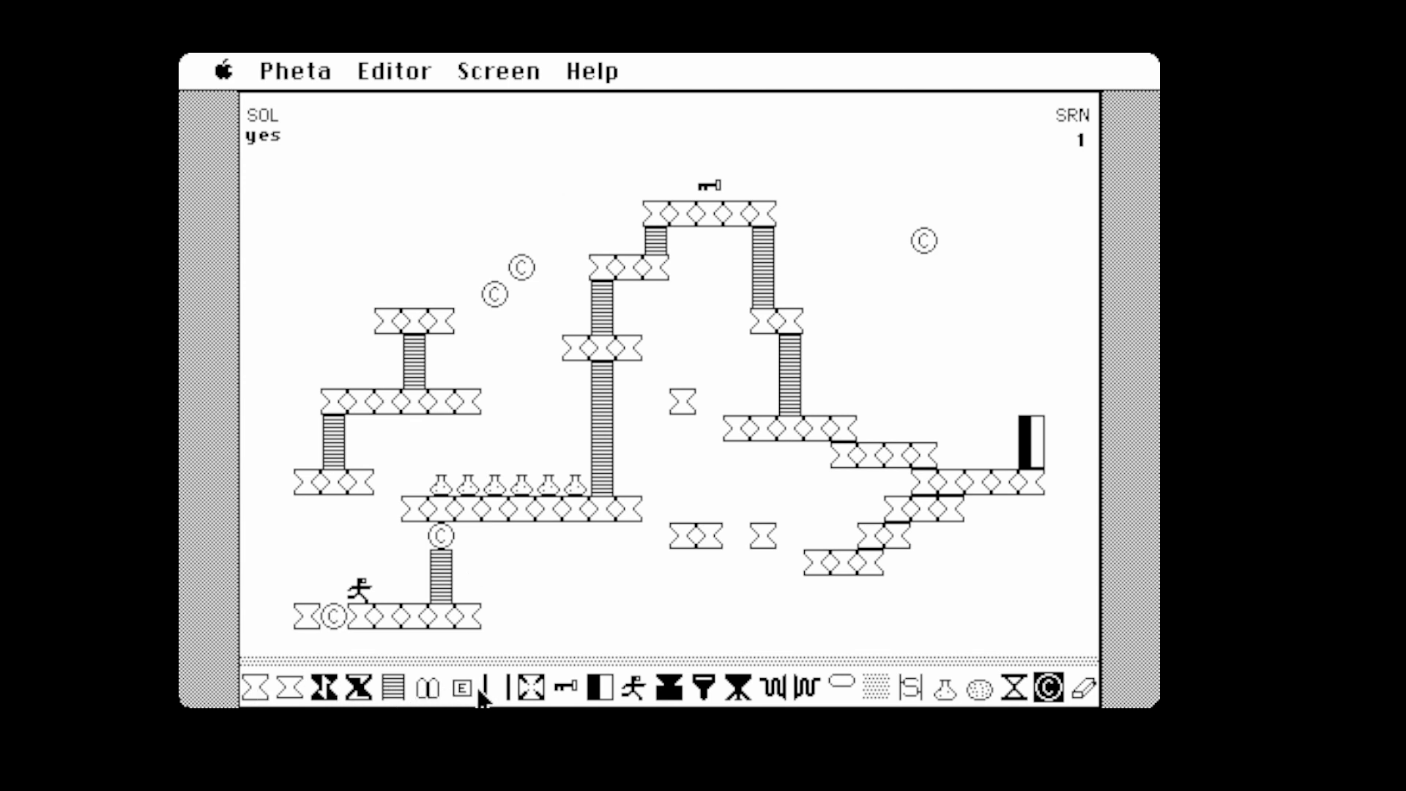
pyautogui.moveTo(940, 693)
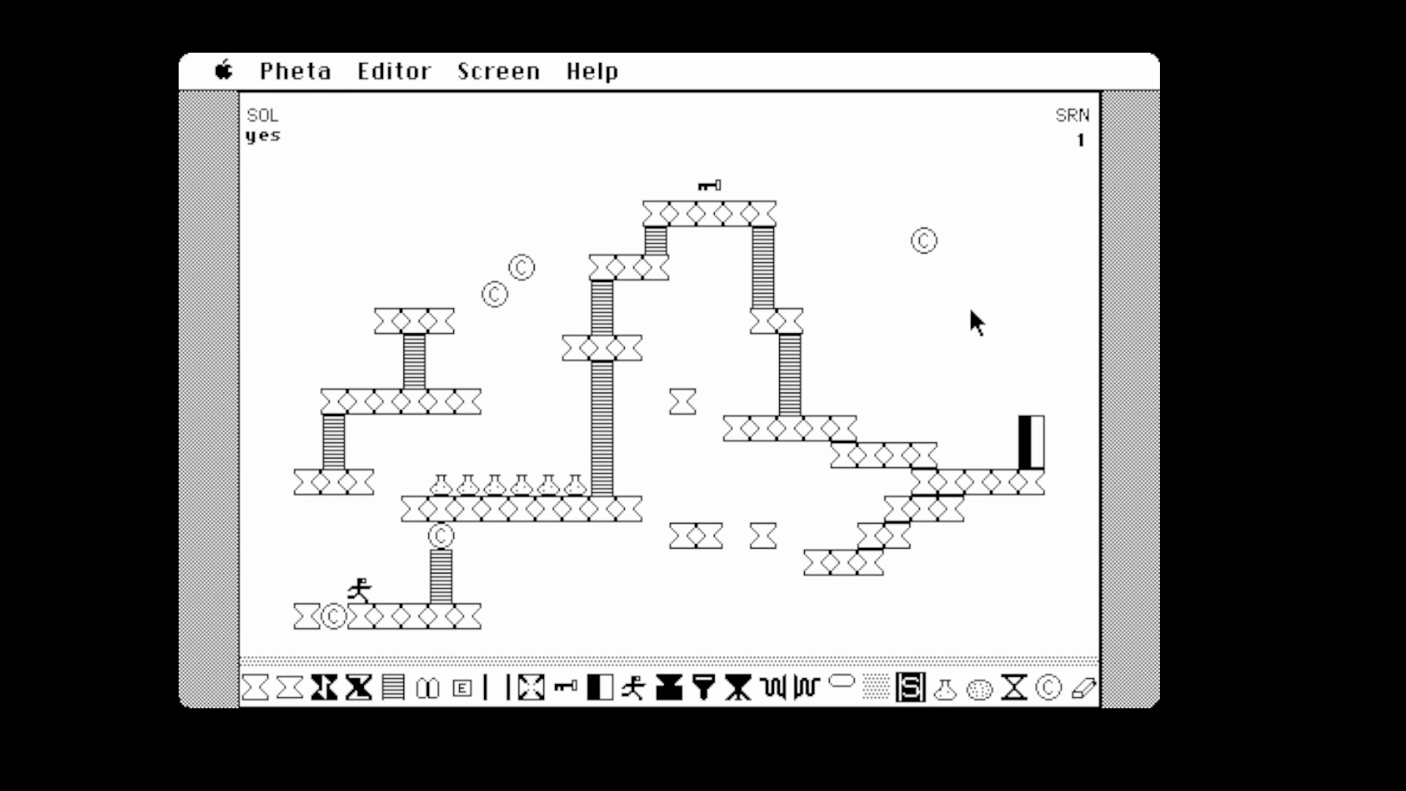
# Run Pheta > Show Solution for This Screen Only on screen 1
pyautogui.click(1084, 690)
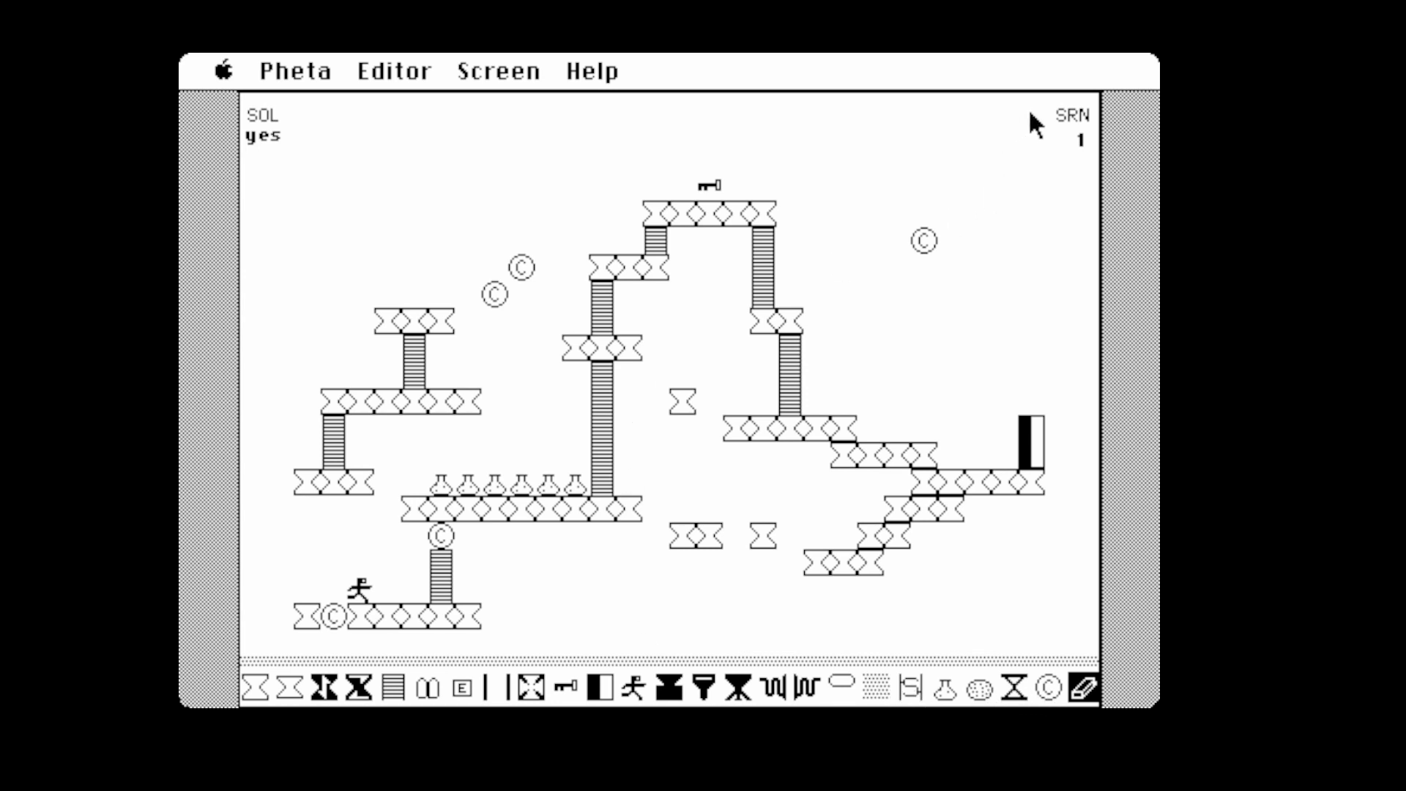
pyautogui.click(296, 70)
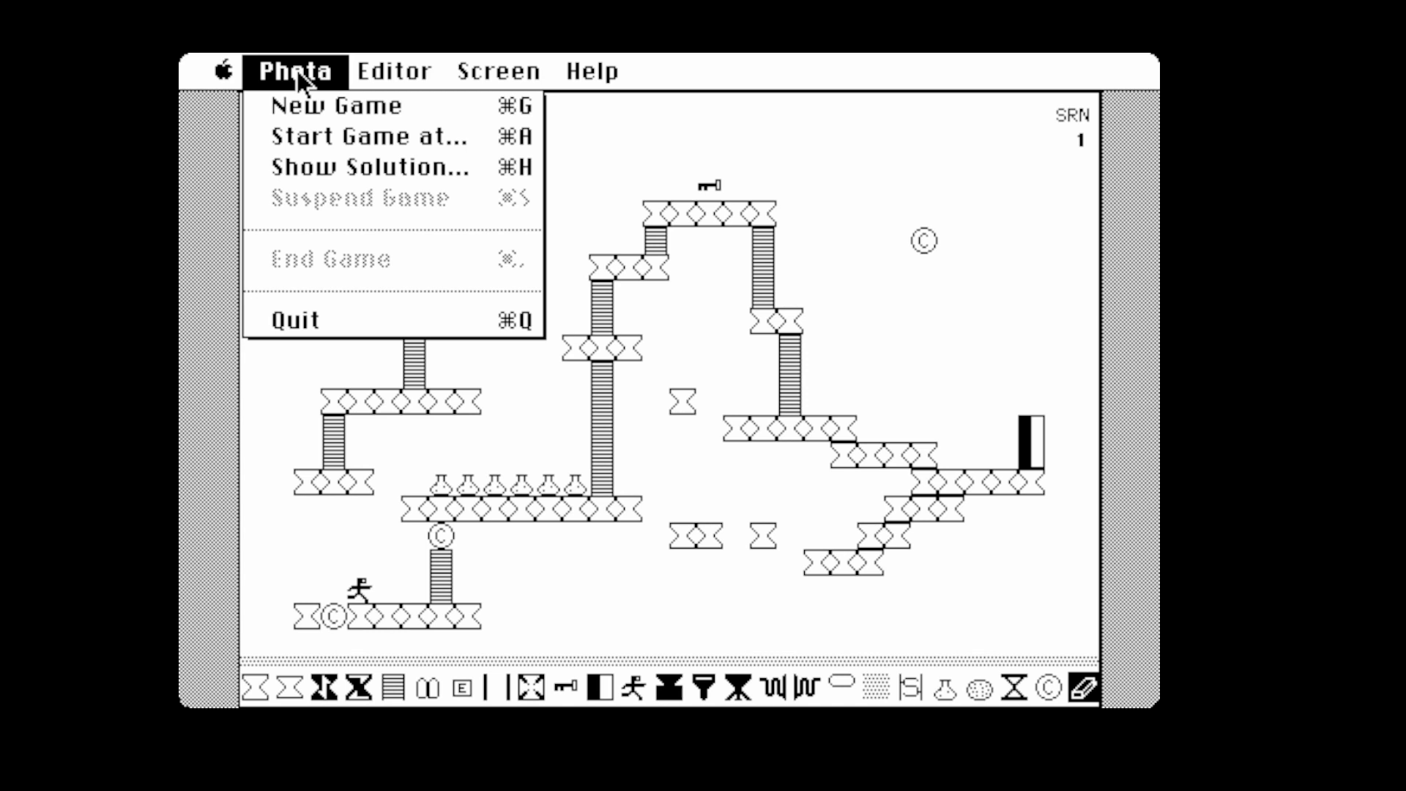
pyautogui.click(376, 167)
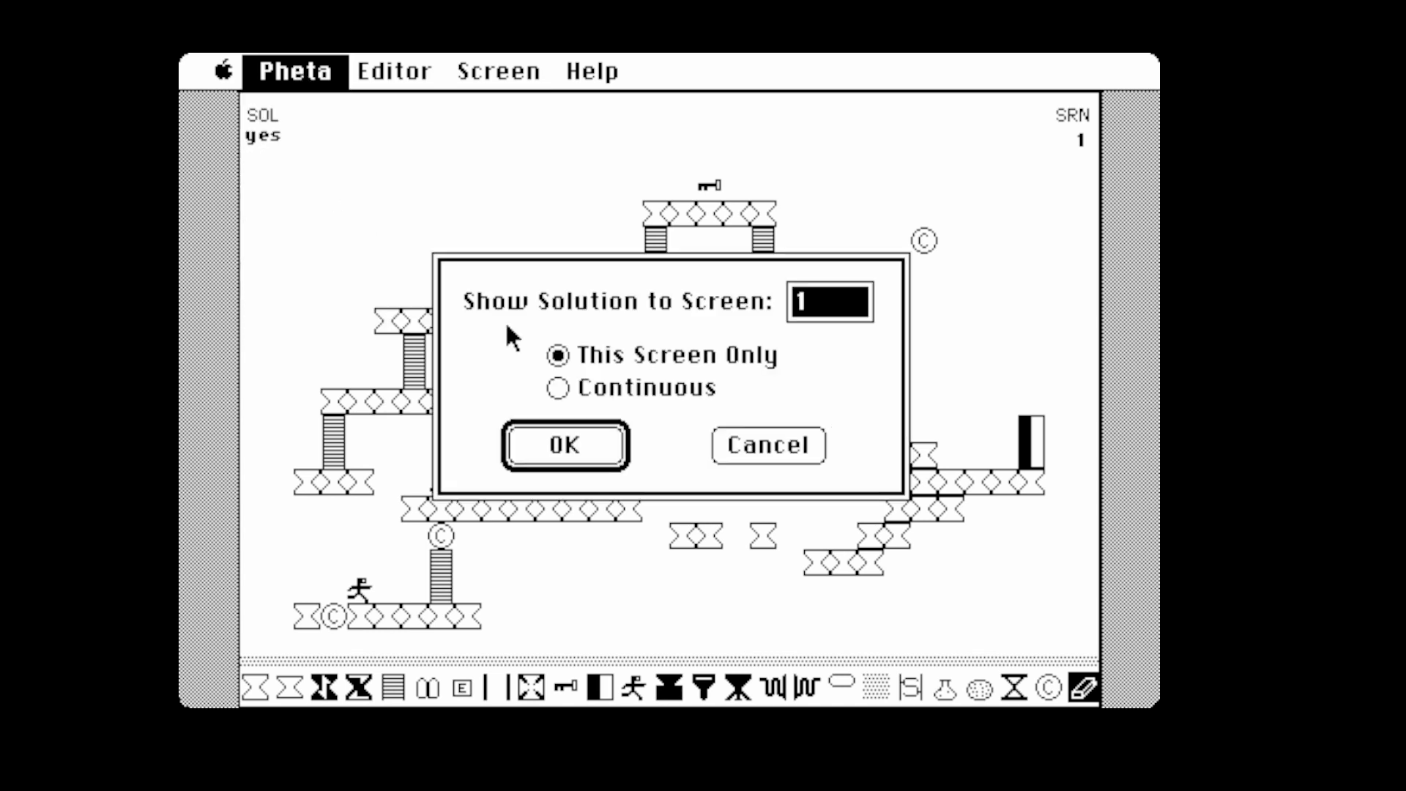
pyautogui.click(565, 445)
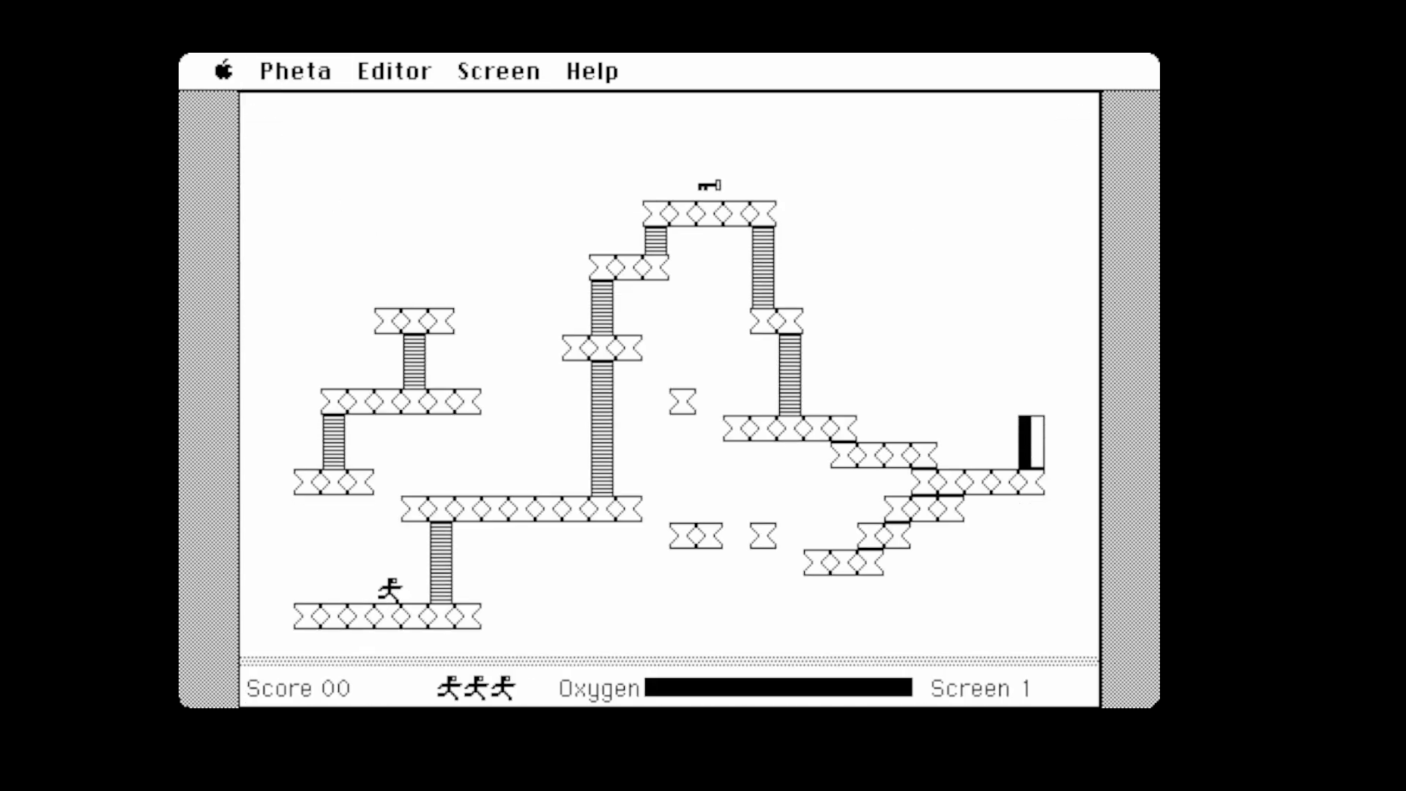